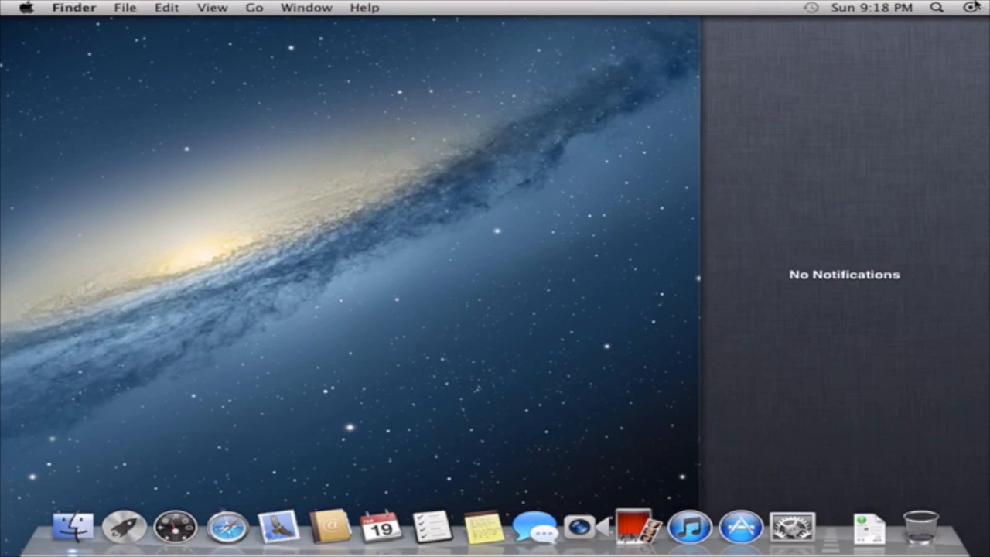
# Step: Search Spotlight for 'game' to find Game Center
pyautogui.click(975, 6)
pyautogui.write('ga')
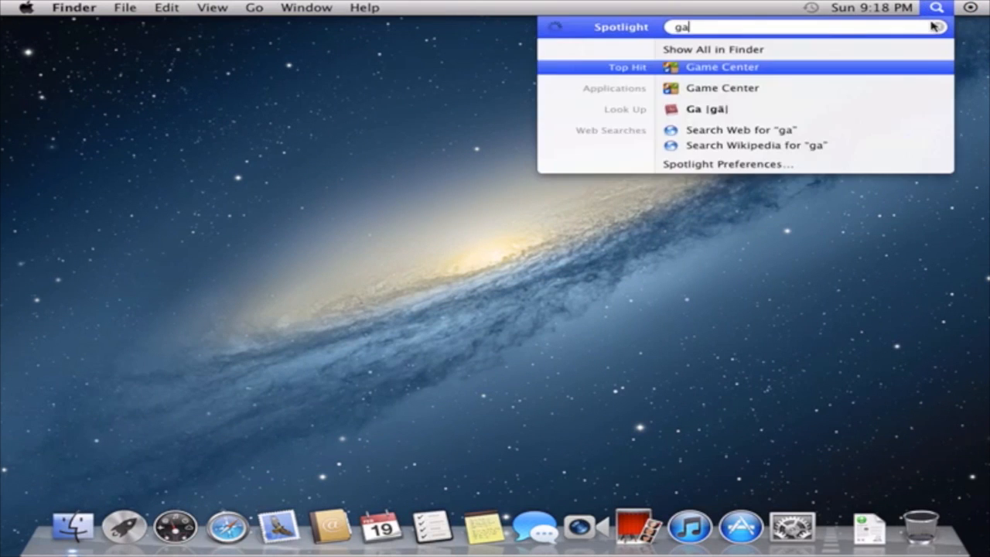
pyautogui.write('me')
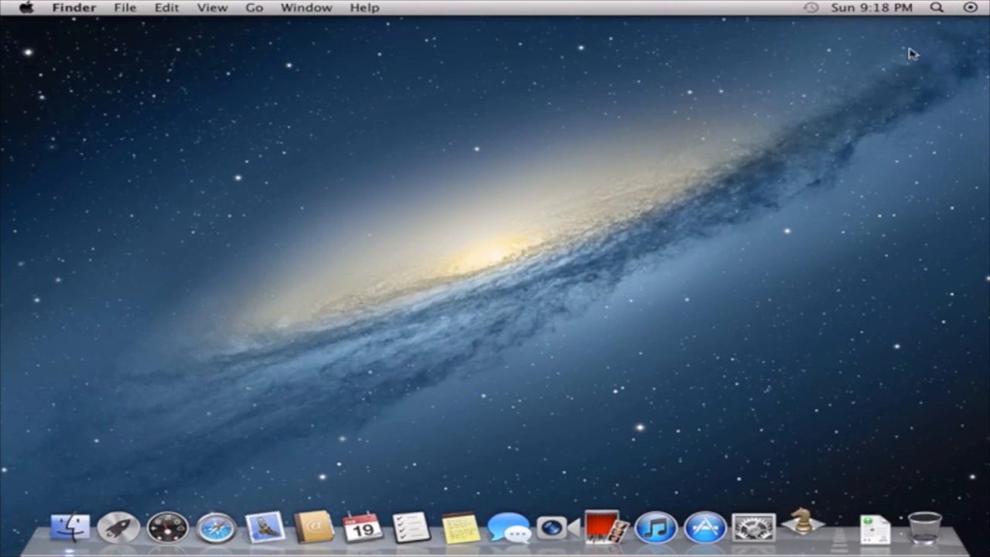
pyautogui.write('game')
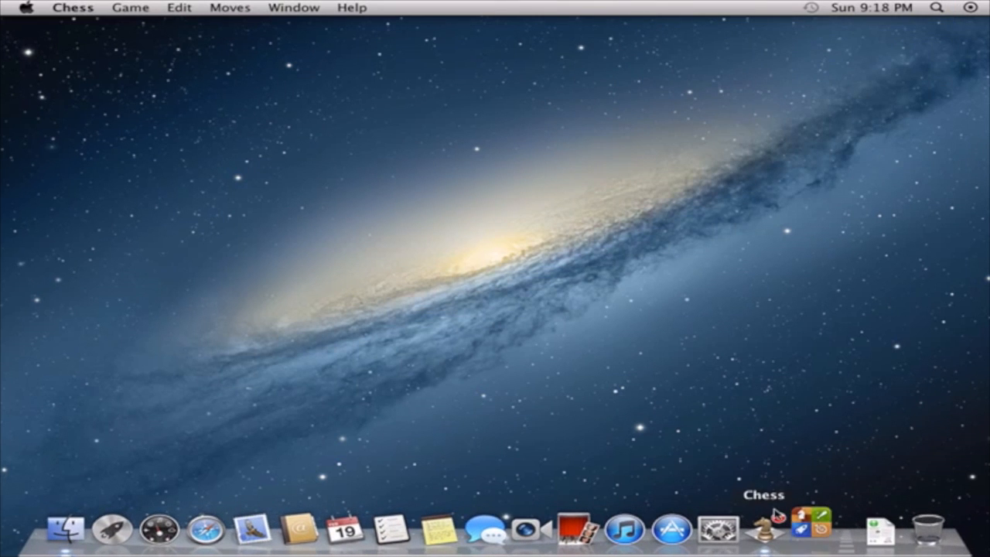
# Step: Bring the Untitled Chess game forward and show its Dock icon's options
pyautogui.click(811, 526)
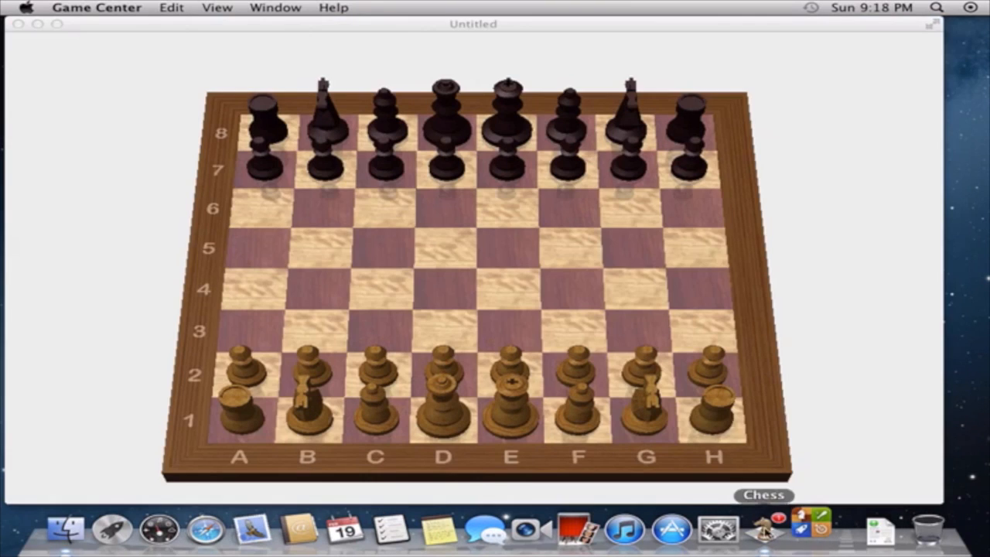
pyautogui.rightClick(766, 530)
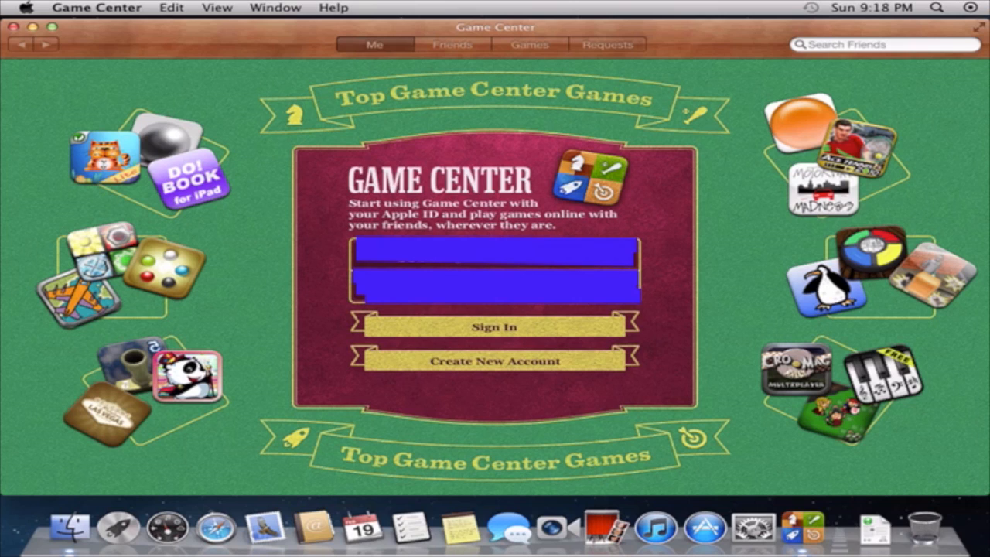
pyautogui.moveTo(571, 311)
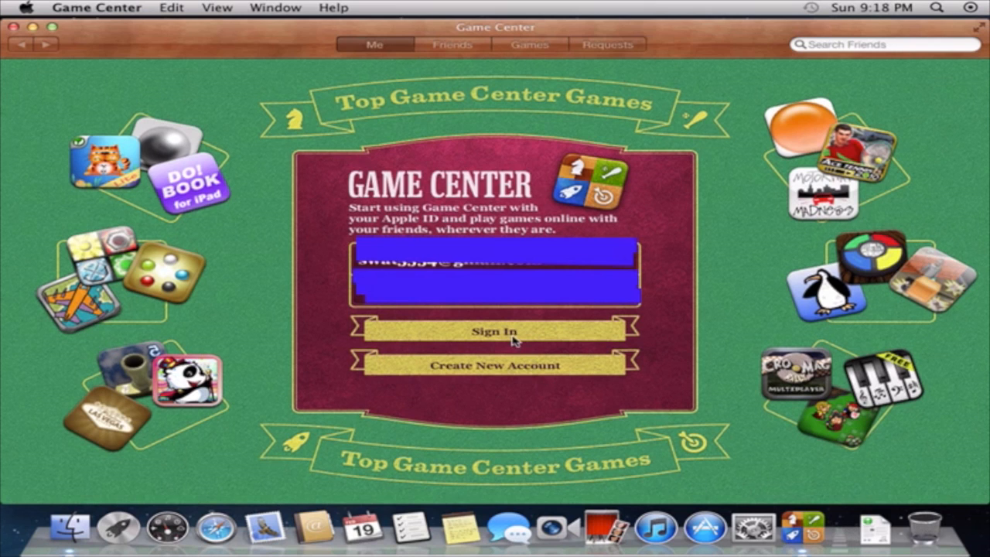
# Step: Sign in with the Apple ID, confirm country and date of birth, and accept the terms
pyautogui.click(496, 331)
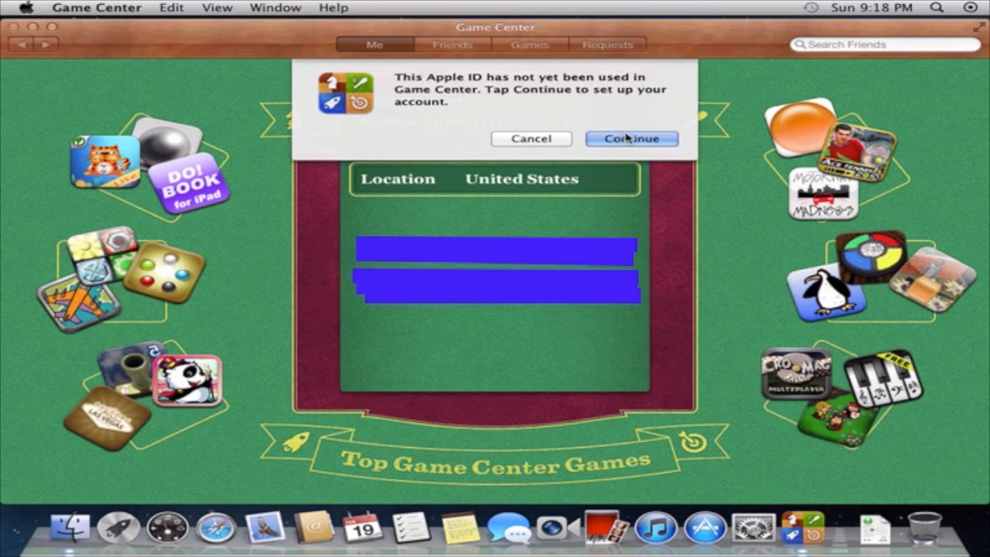
pyautogui.click(632, 140)
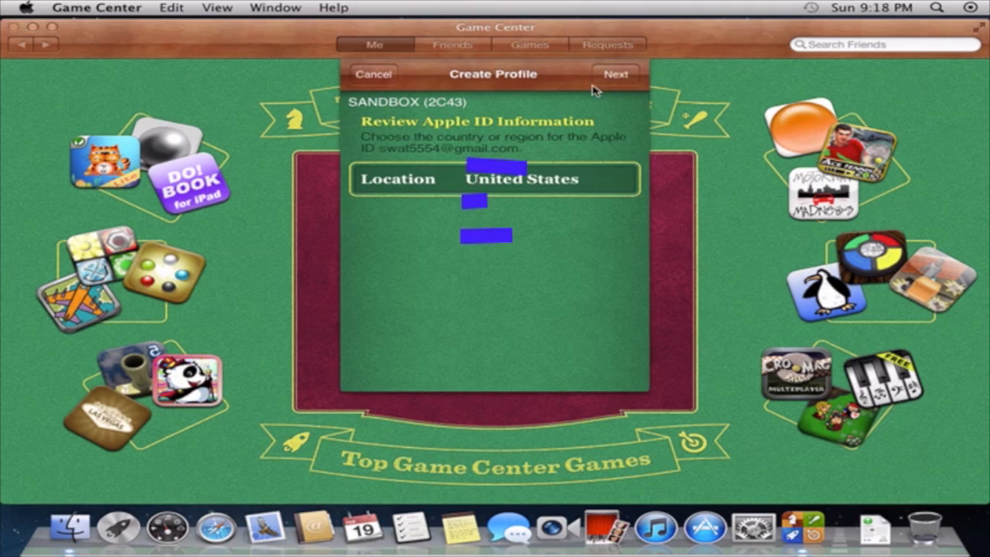
pyautogui.click(616, 74)
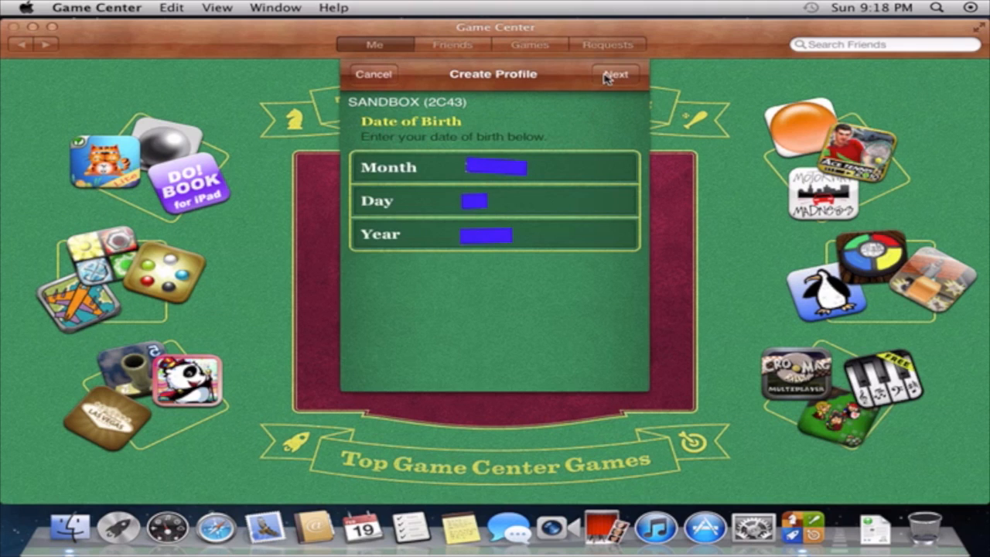
pyautogui.click(616, 75)
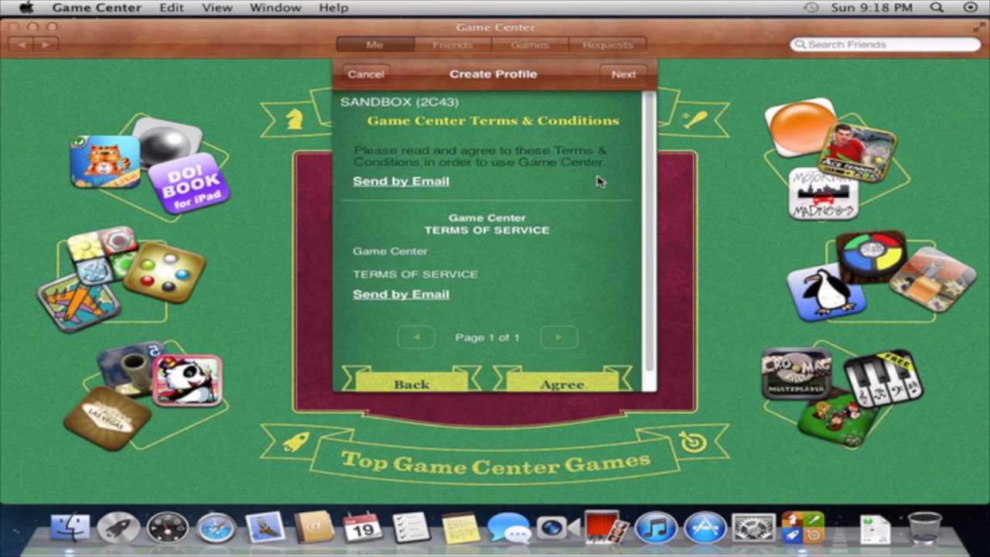
pyautogui.click(562, 383)
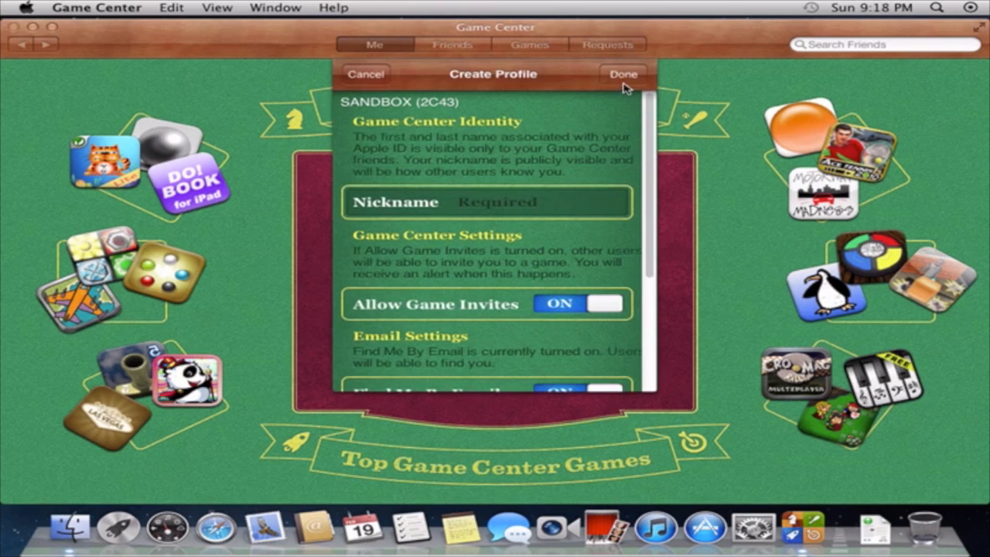
# Step: Enter the nickname 'jackintosh' and finish creating the Game Center profile
pyautogui.click(622, 74)
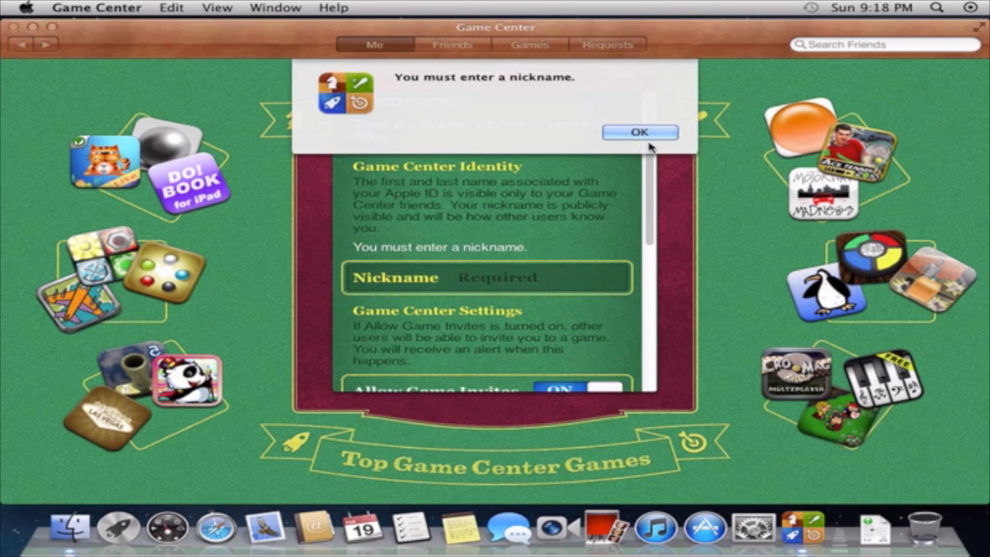
pyautogui.click(641, 131)
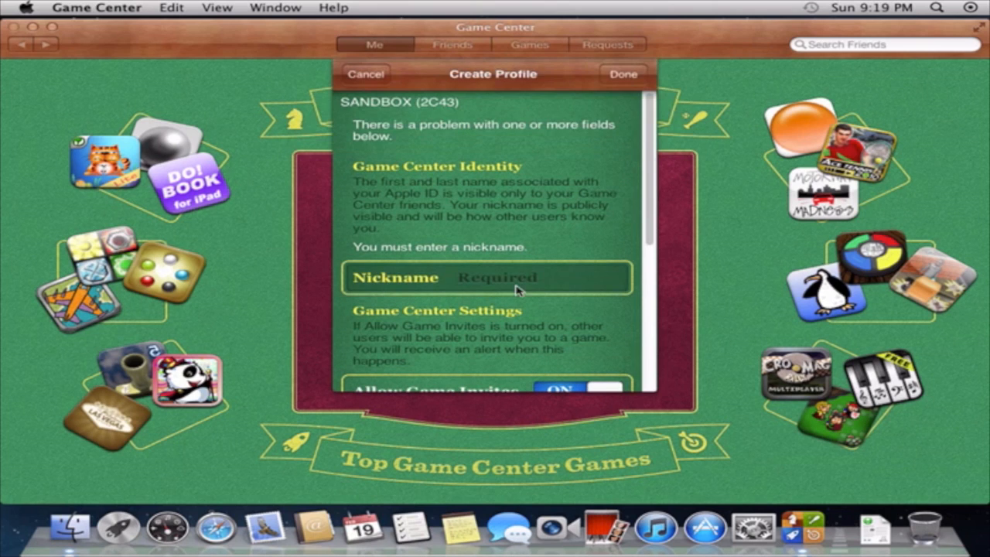
pyautogui.write('jac')
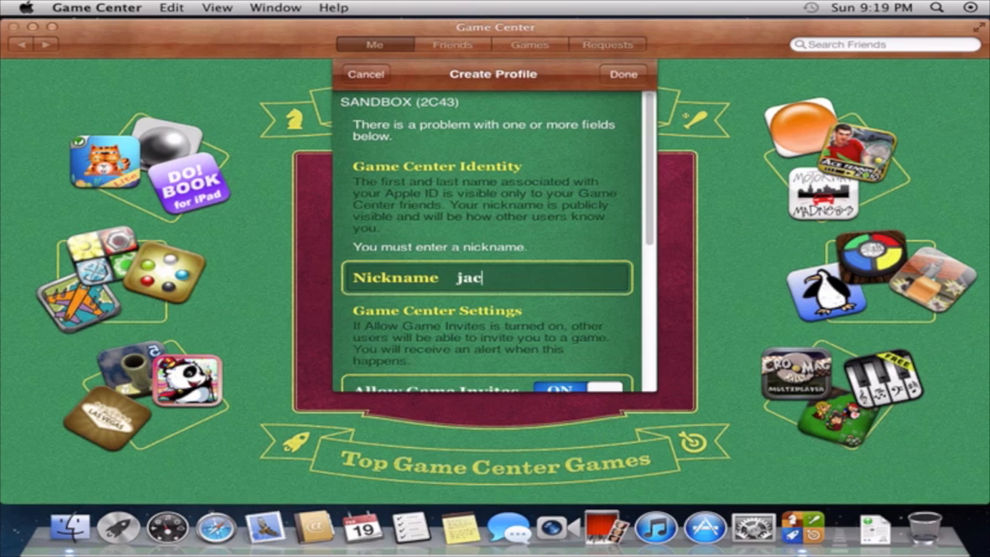
pyautogui.write('kin')
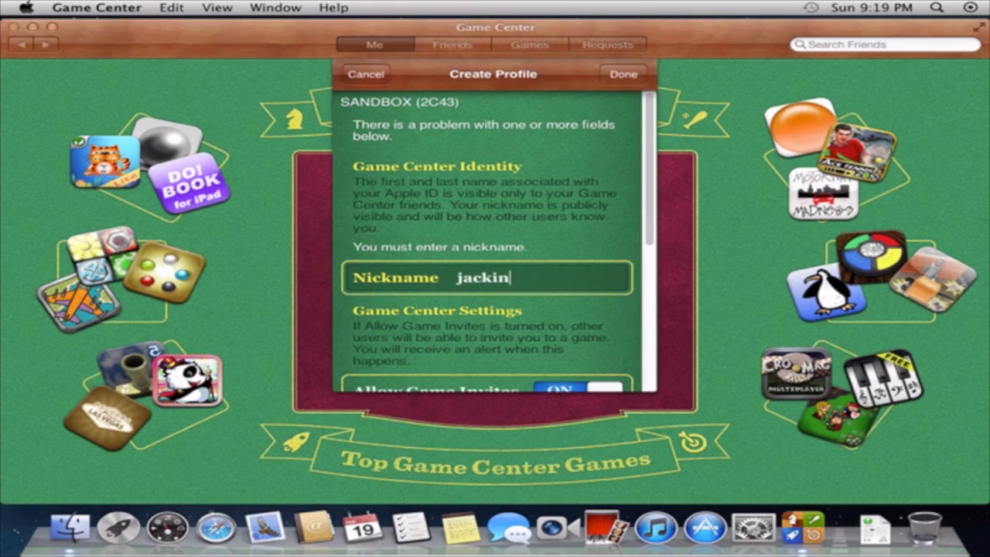
pyautogui.write('tosh')
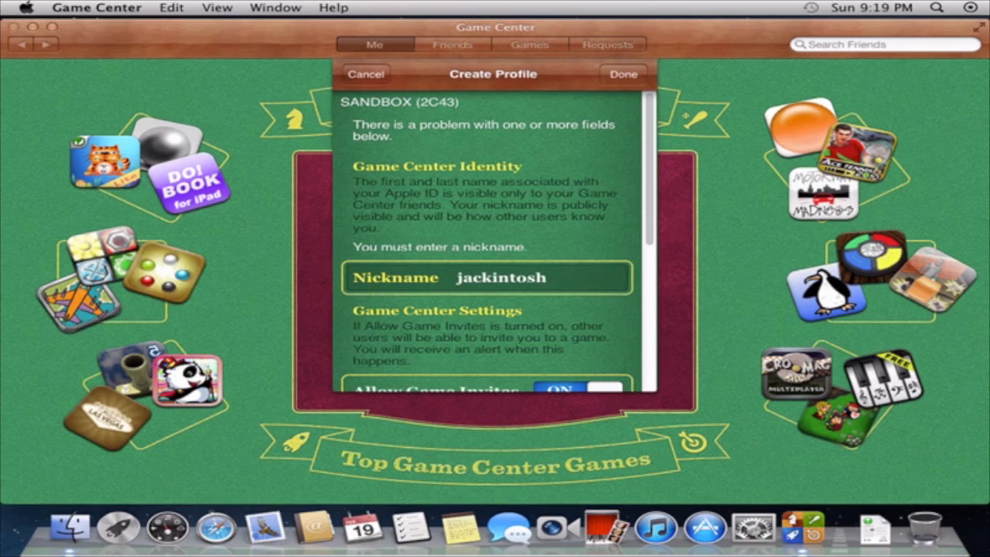
pyautogui.moveTo(619, 87)
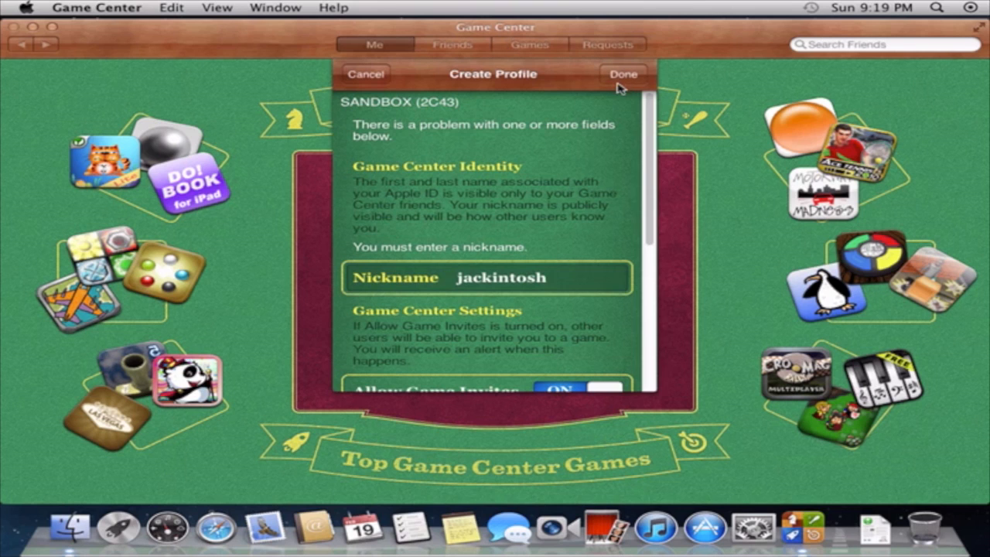
pyautogui.click(622, 74)
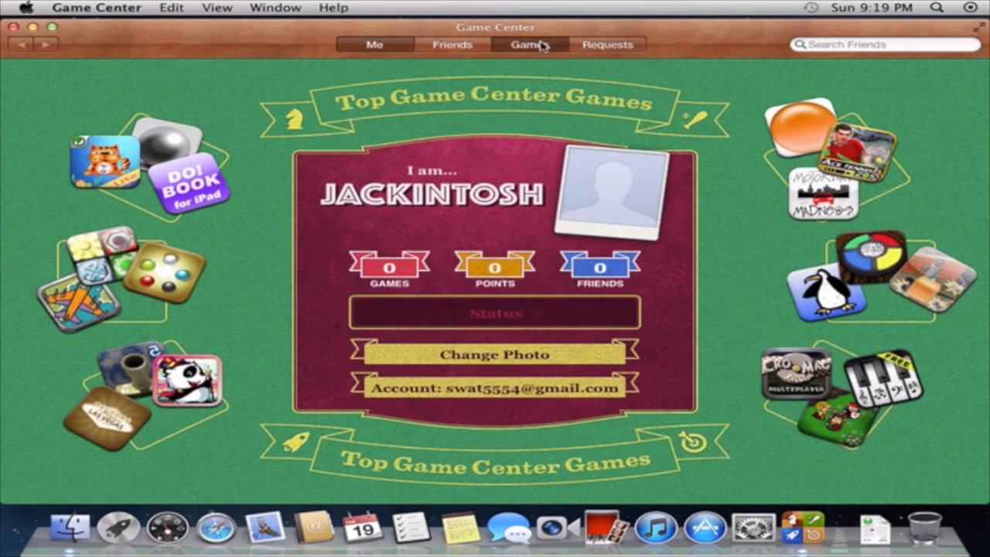
# Step: View the empty games list and go to the App Store for games
pyautogui.click(529, 43)
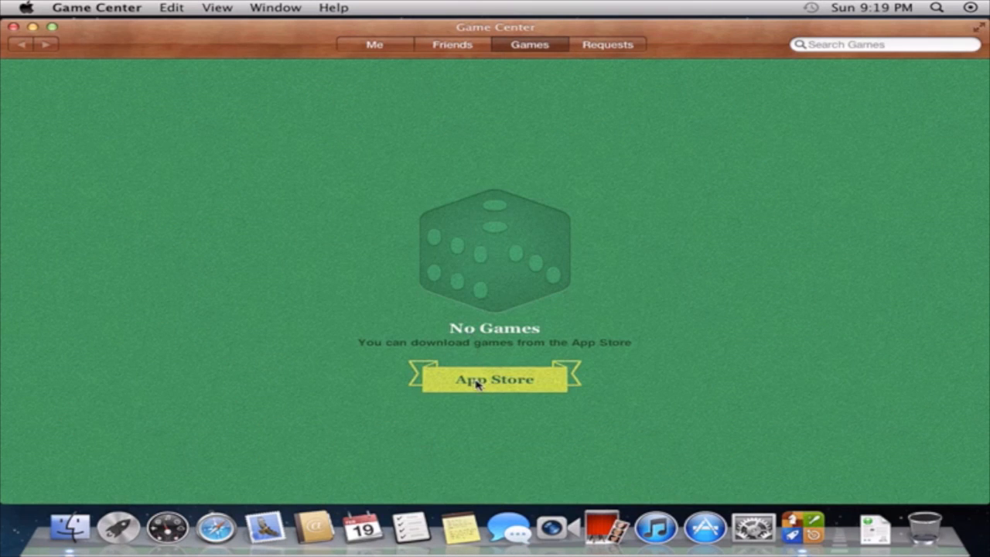
pyautogui.click(495, 379)
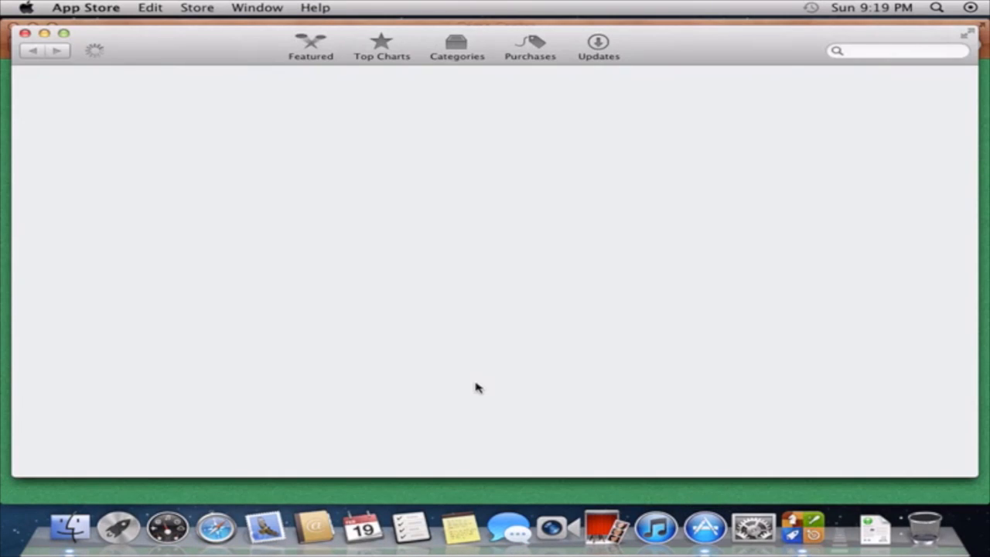
pyautogui.click(310, 45)
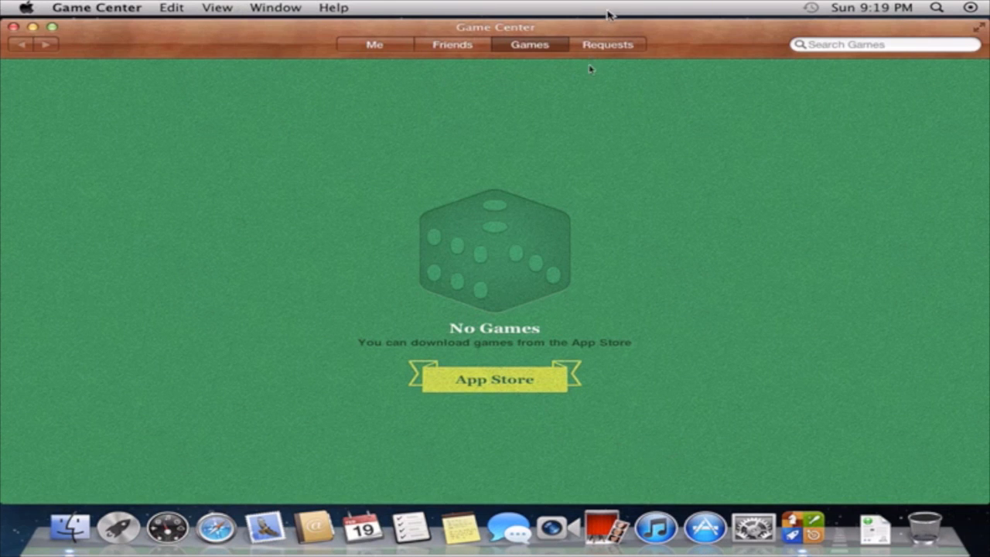
# Step: Glance at friend requests and the JACKINTOSH profile, then quit Game Center
pyautogui.click(606, 43)
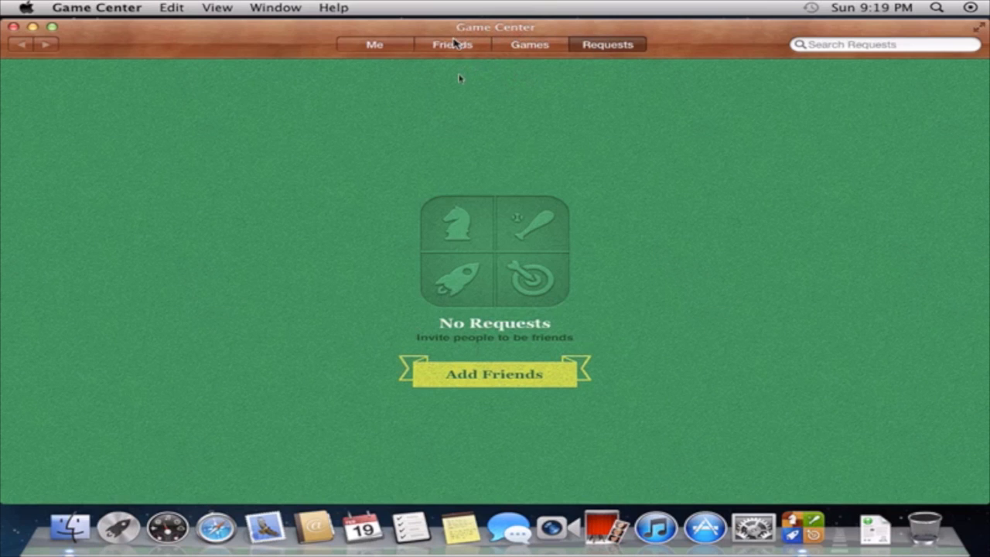
pyautogui.click(375, 43)
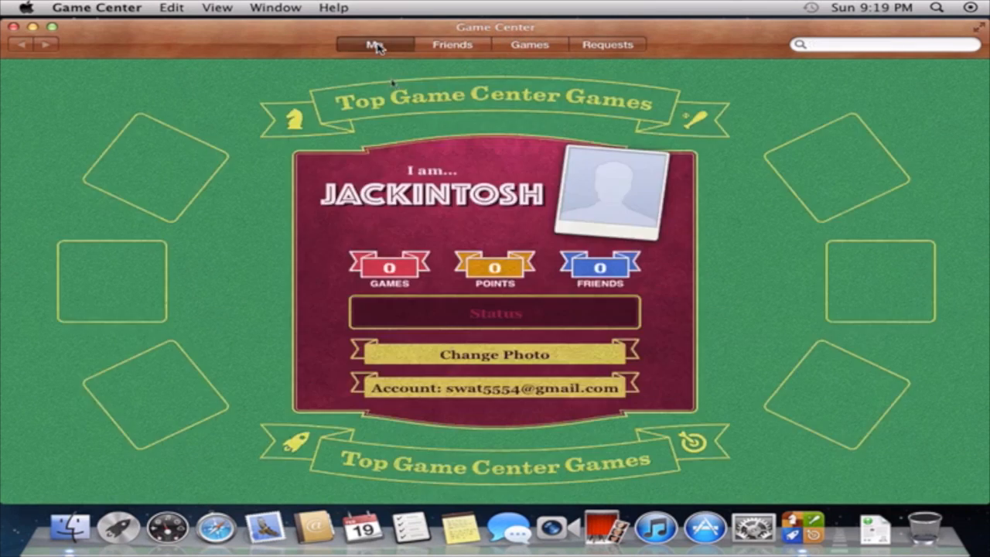
pyautogui.click(98, 8)
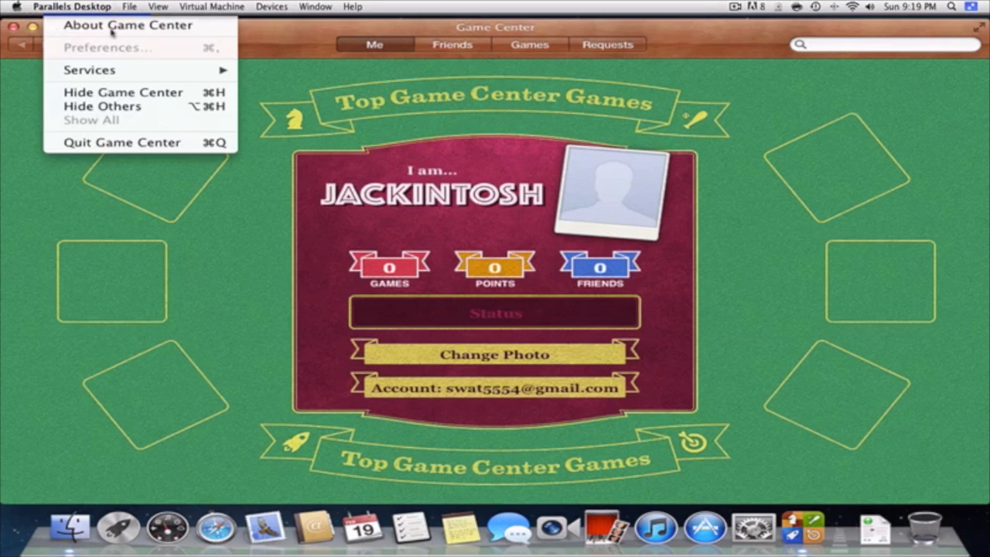
pyautogui.click(120, 142)
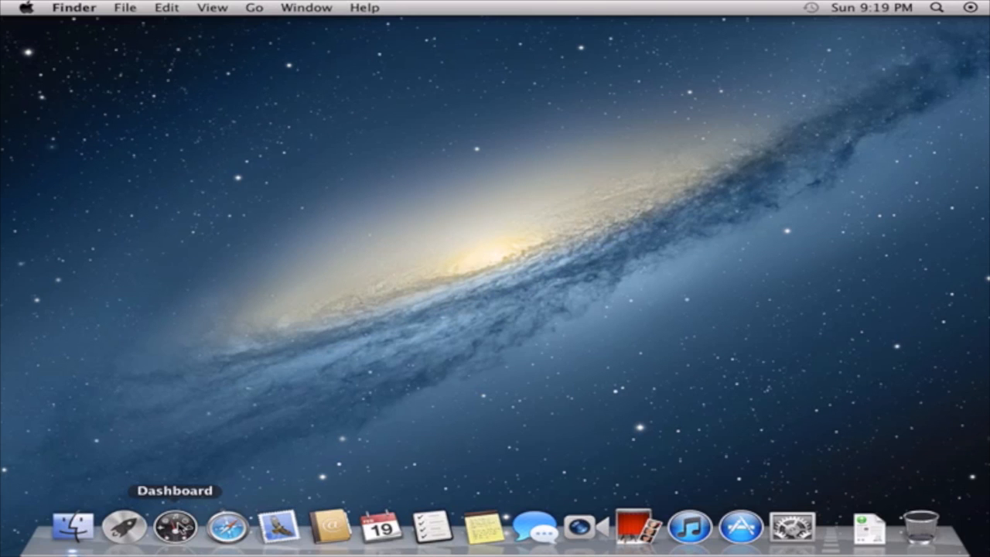
pyautogui.moveTo(228, 526)
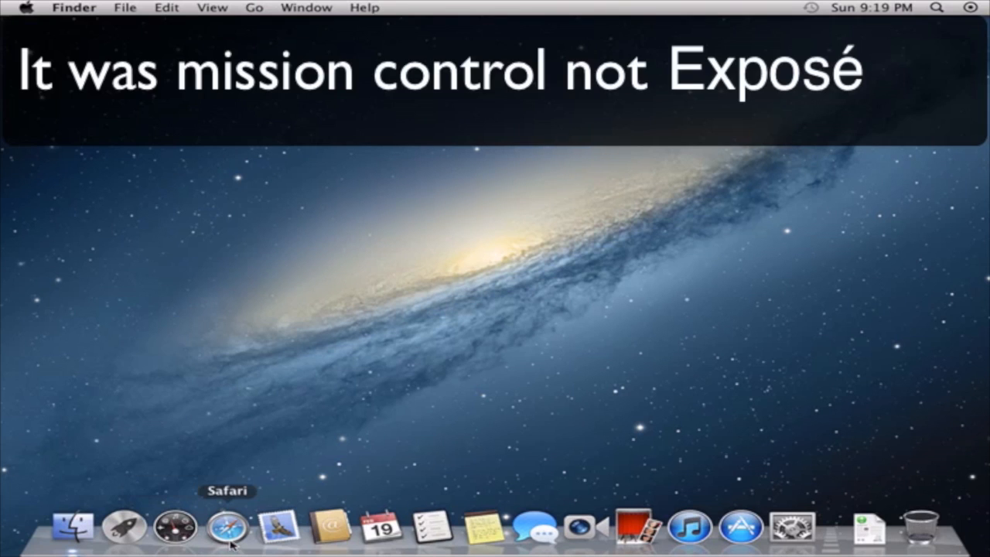
pyautogui.moveTo(177, 528)
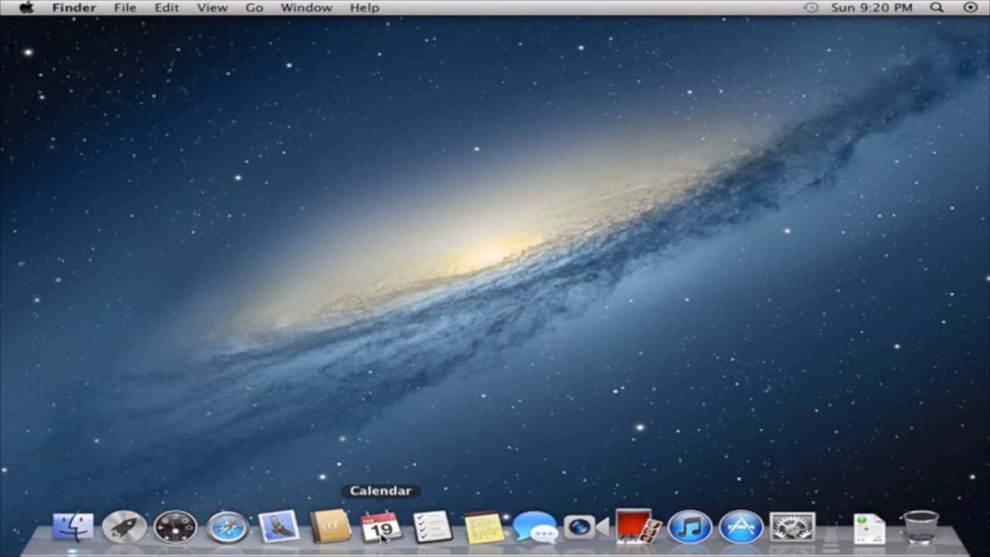
# Step: Launch Calendar, switch to month view and browse past months, ending on January 2012
pyautogui.click(379, 526)
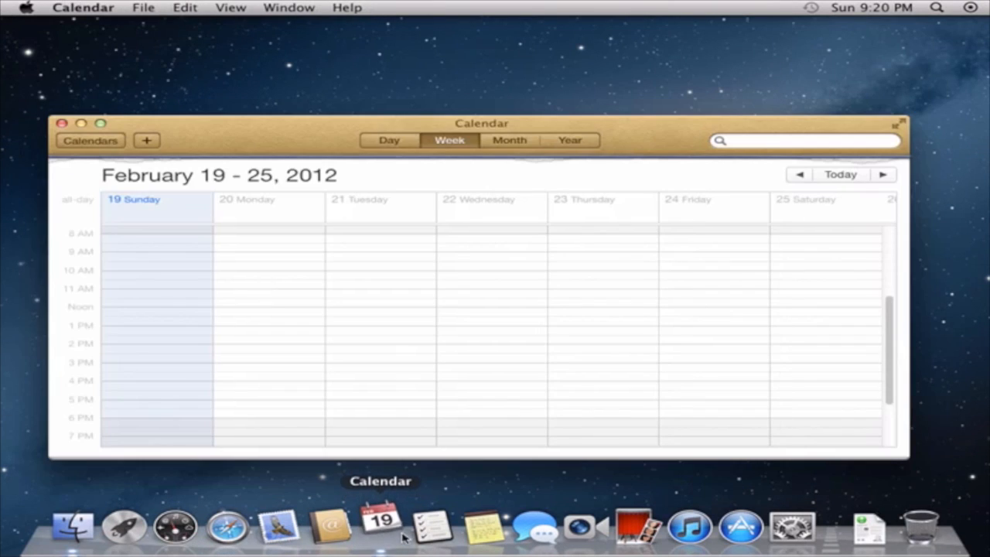
pyautogui.moveTo(440, 189)
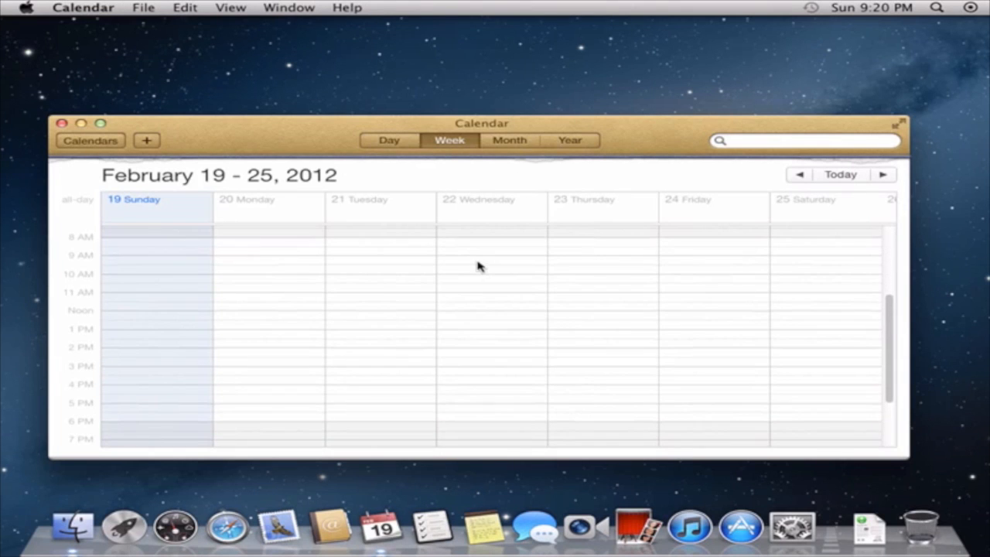
pyautogui.scroll(-3)
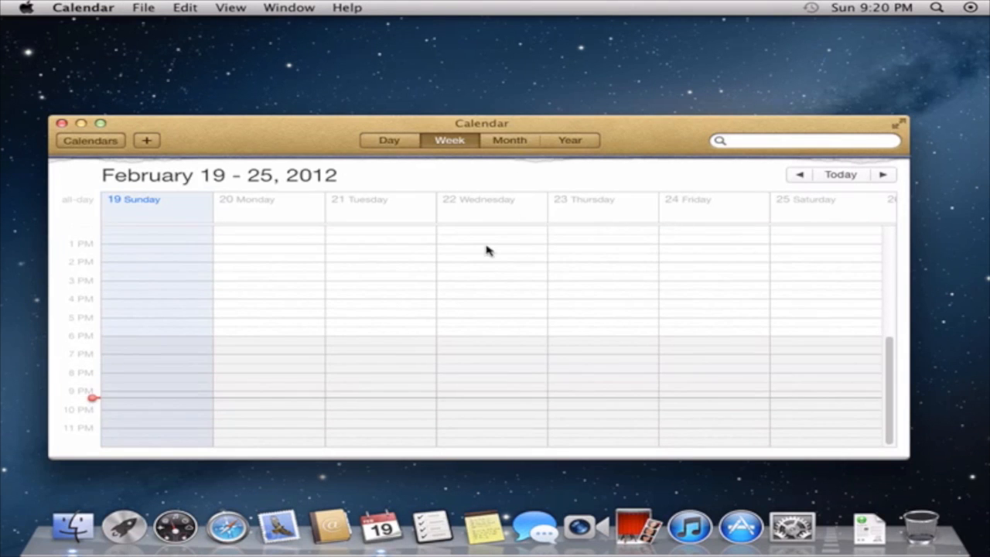
pyautogui.moveTo(511, 152)
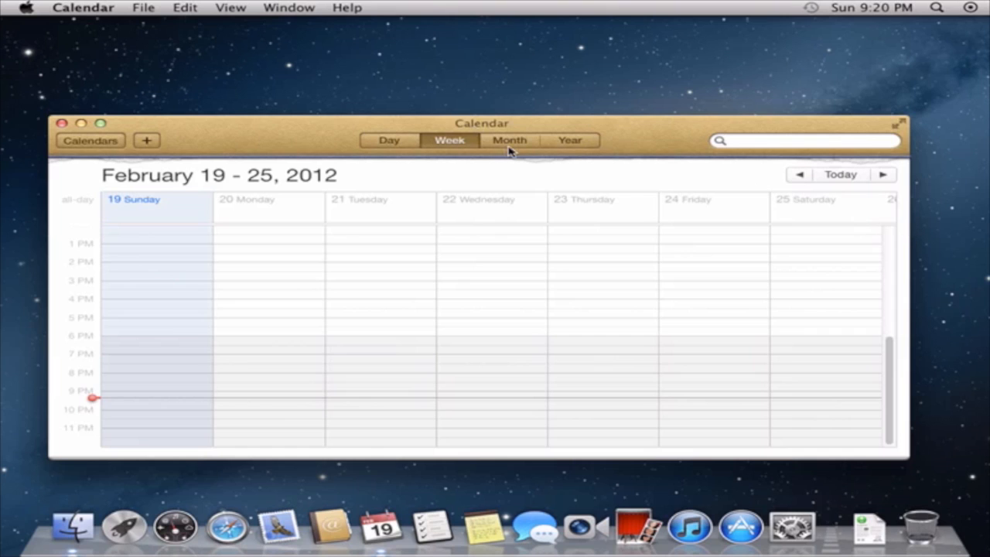
pyautogui.click(510, 140)
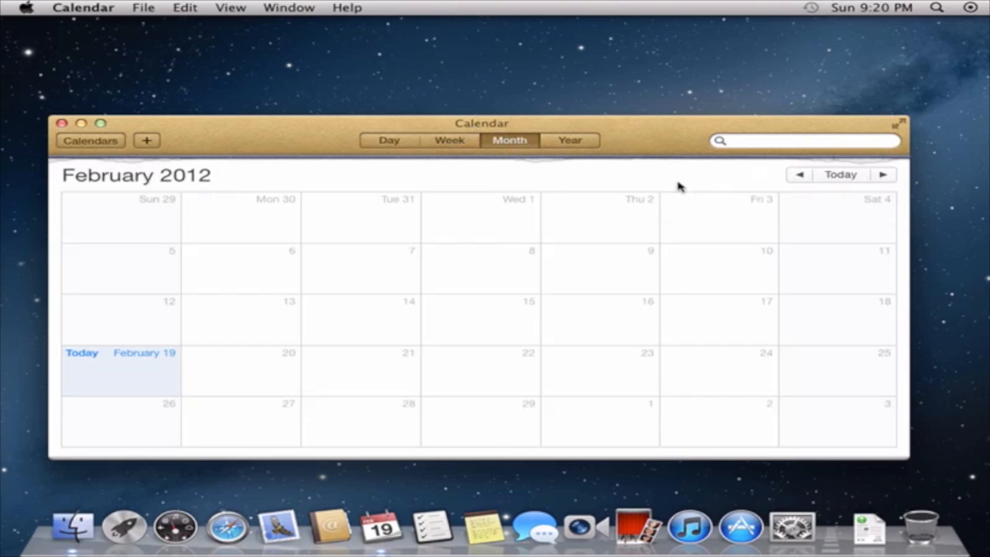
pyautogui.moveTo(328, 272)
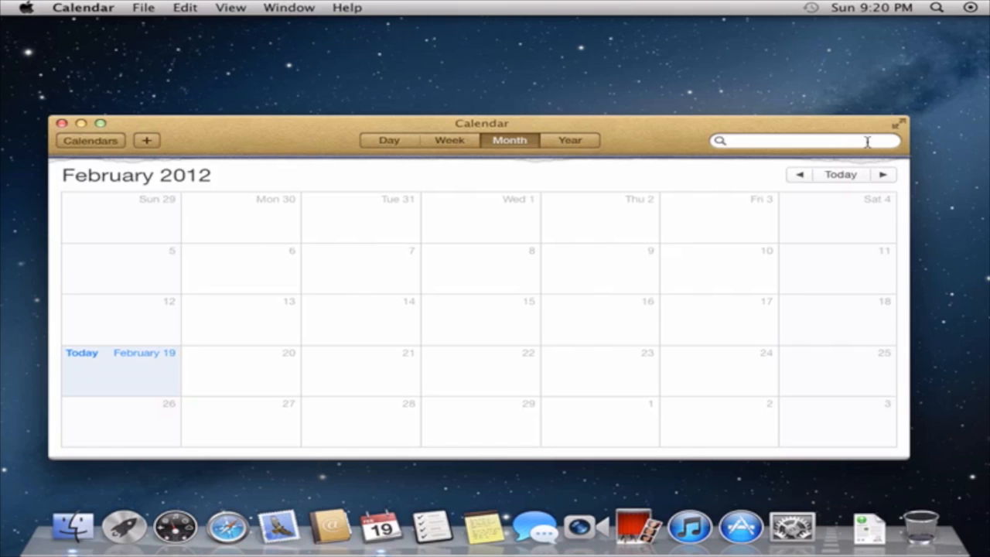
pyautogui.click(799, 175)
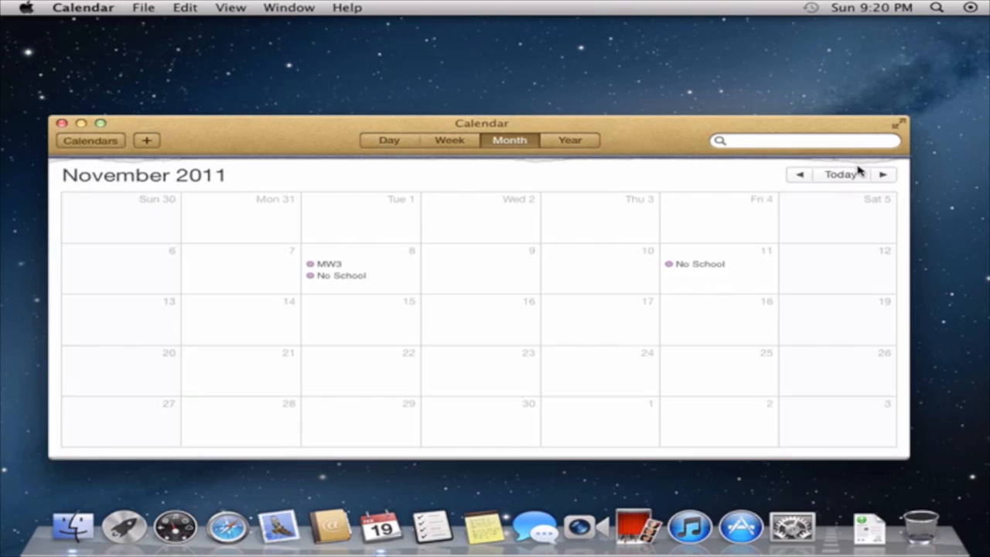
pyautogui.moveTo(205, 232)
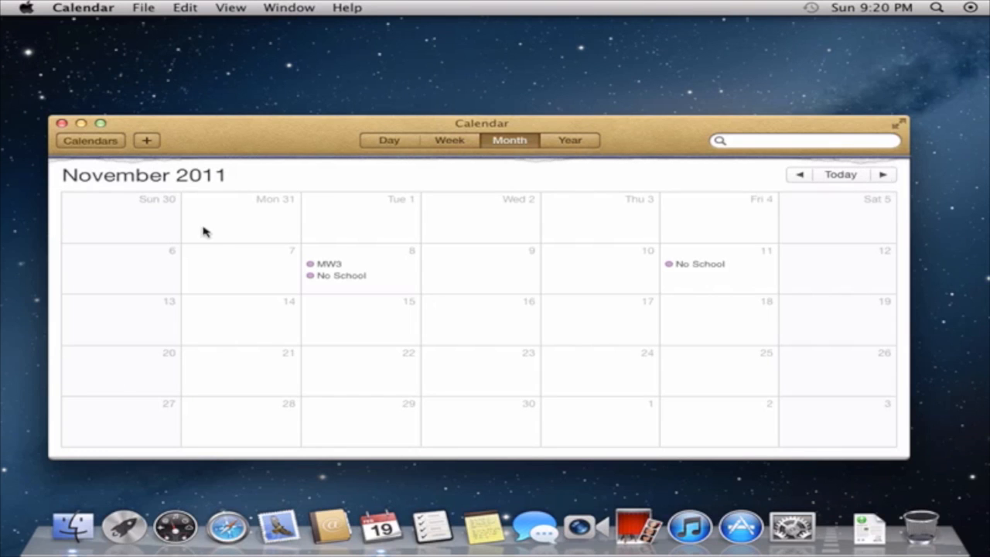
pyautogui.moveTo(684, 219)
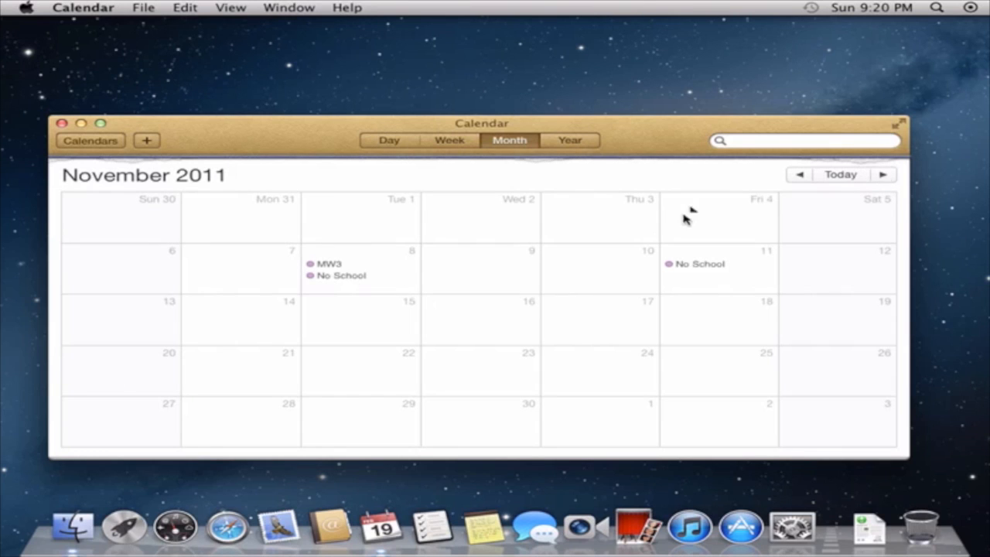
pyautogui.moveTo(802, 173)
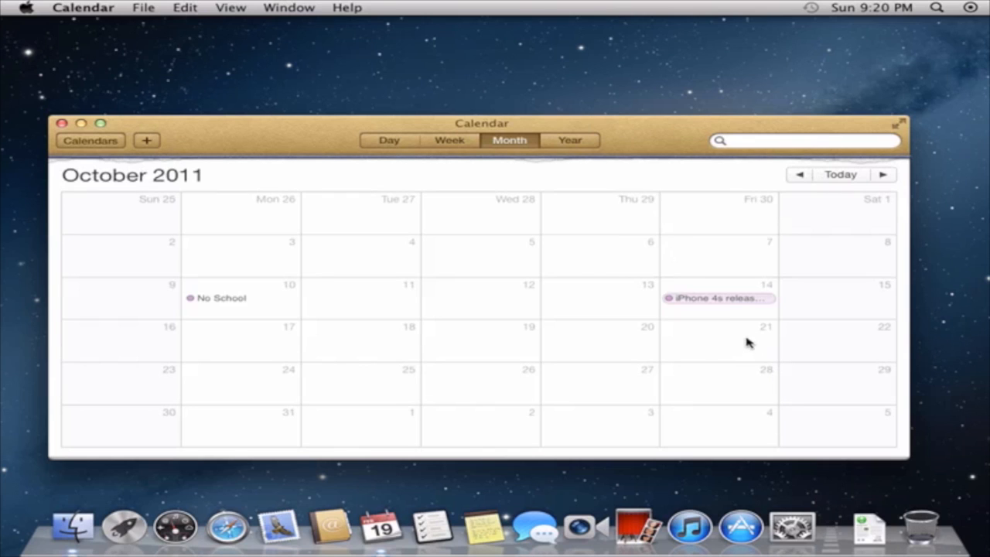
pyautogui.moveTo(884, 173)
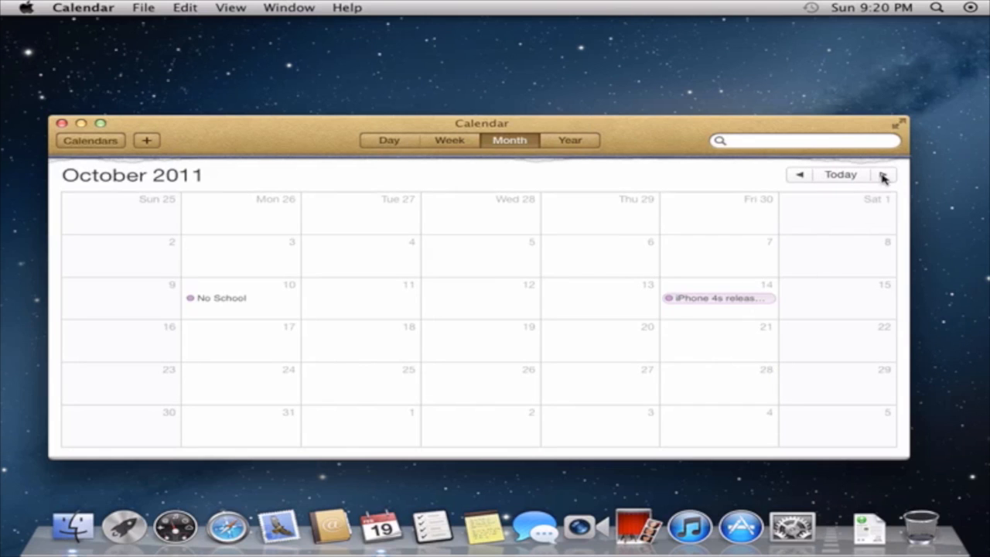
pyautogui.click(882, 175)
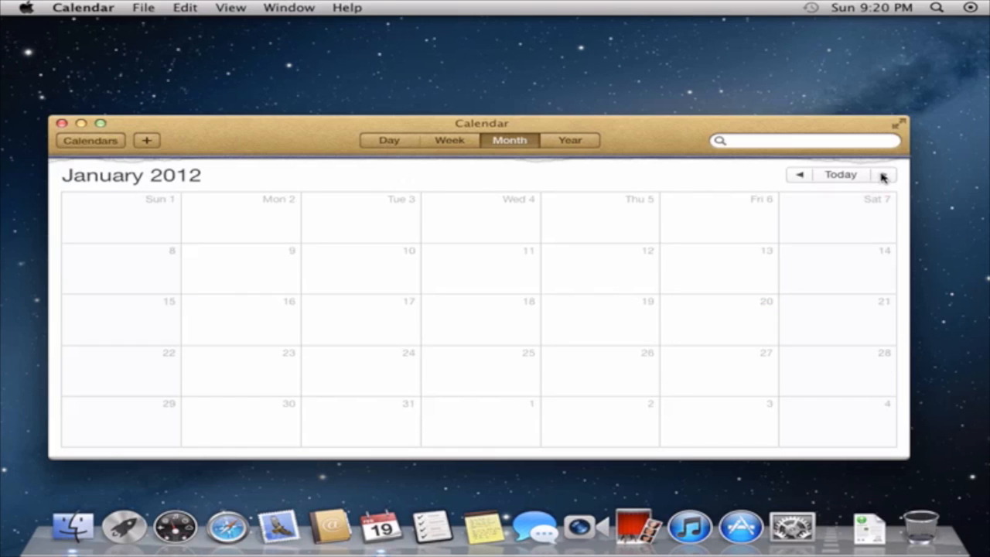
pyautogui.moveTo(839, 178)
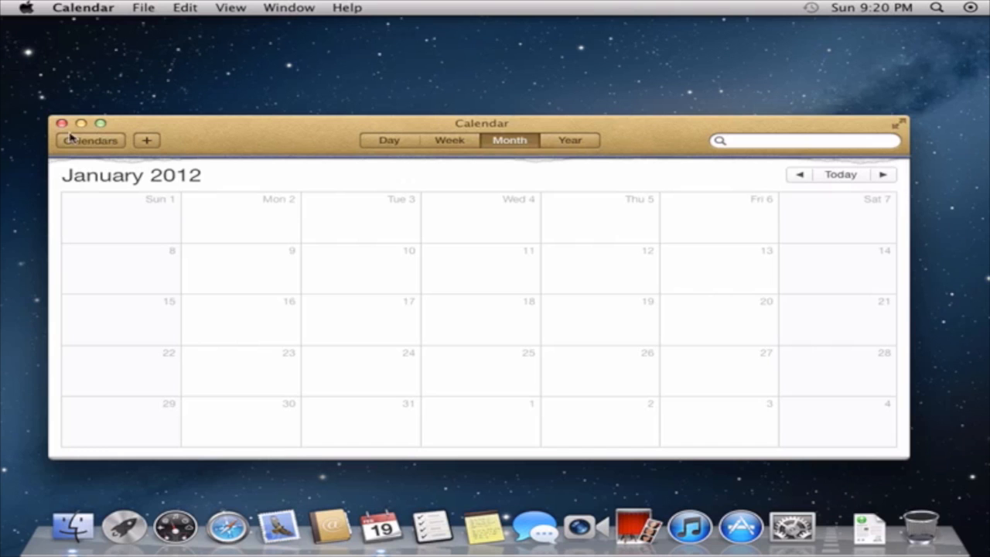
pyautogui.moveTo(65, 124)
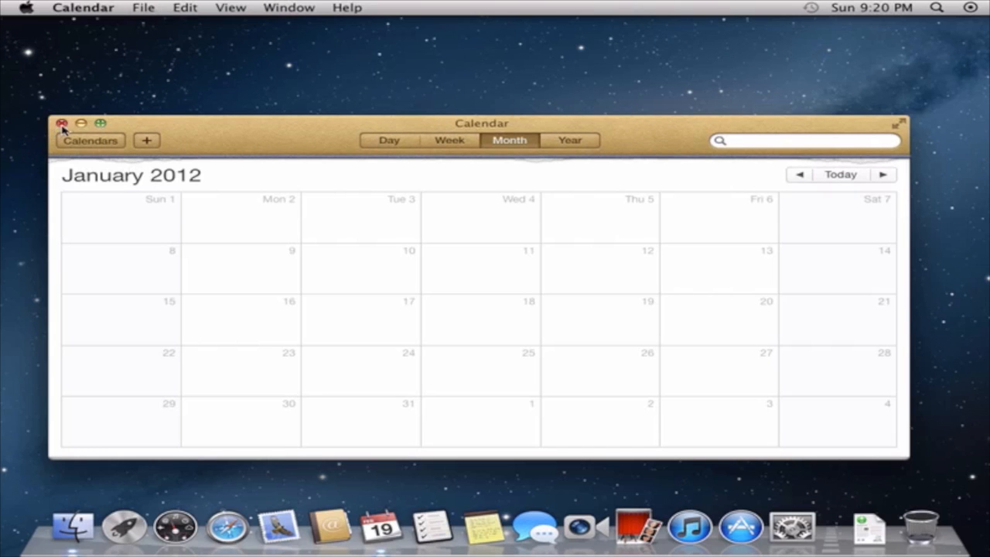
# Step: Quit Calendar and launch Reminders, Notes and Messages, keeping Reminders in front
pyautogui.click(62, 124)
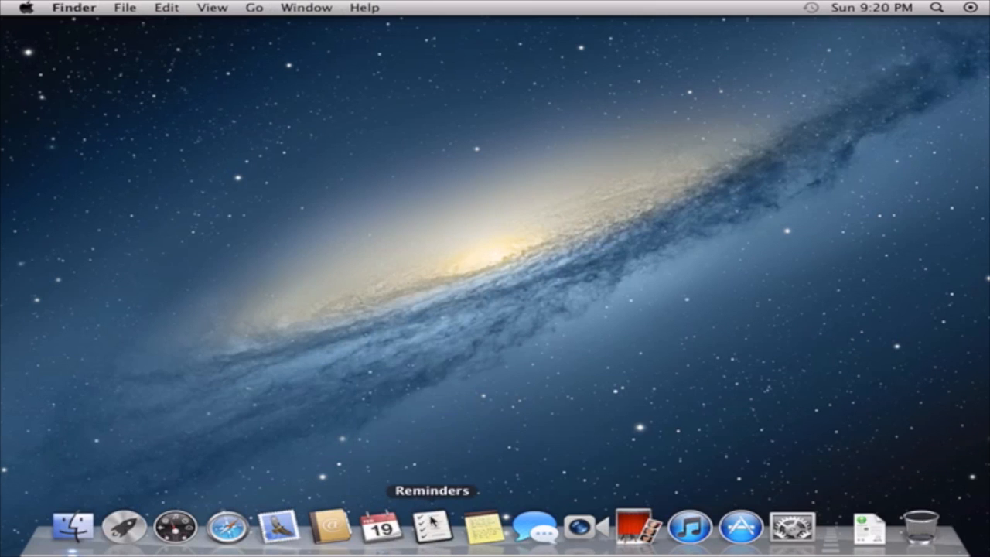
pyautogui.click(432, 529)
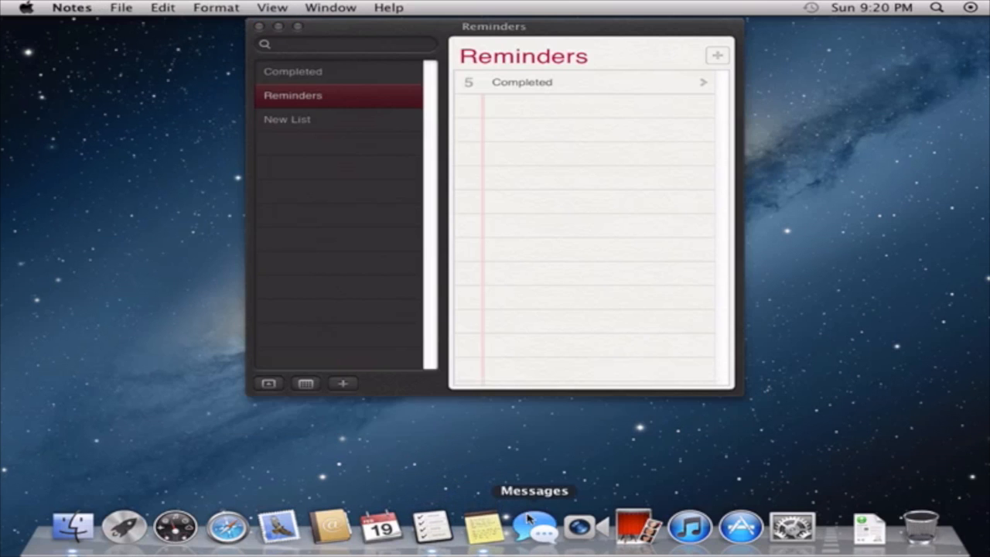
pyautogui.click(483, 529)
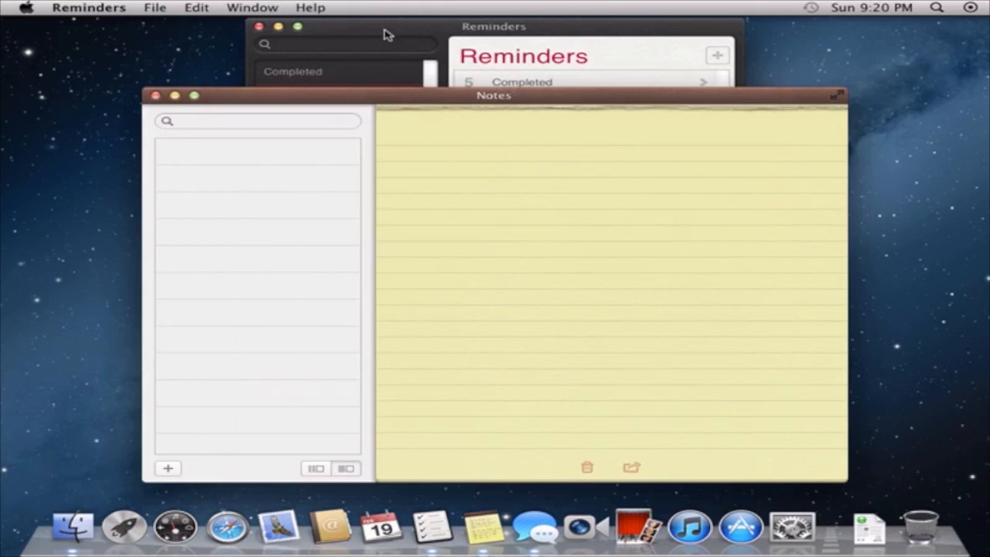
pyautogui.click(493, 26)
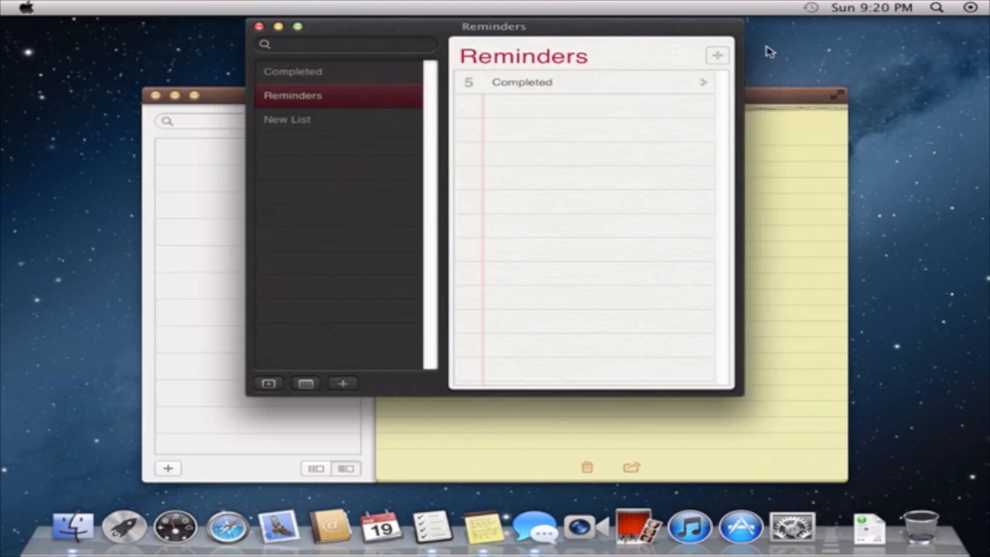
pyautogui.click(347, 43)
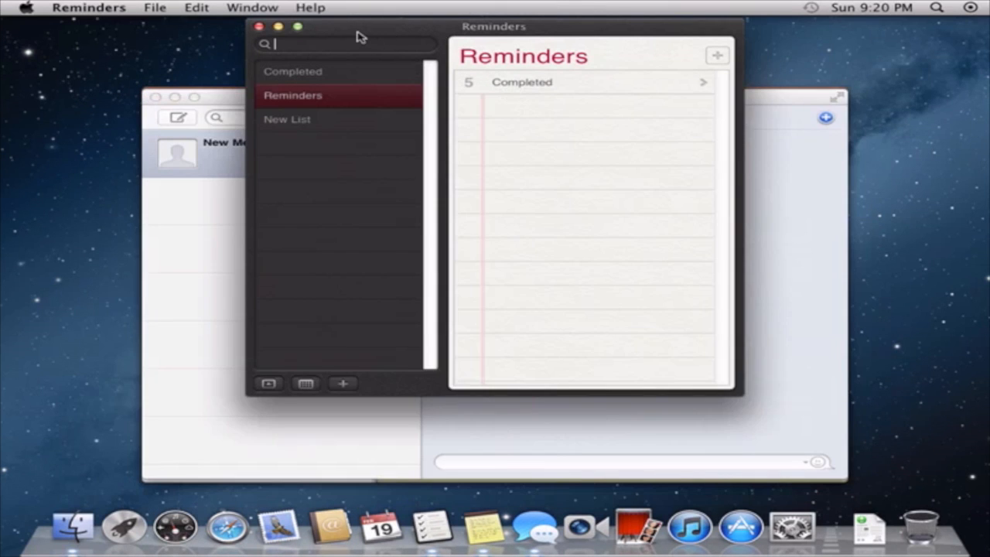
# Step: Reposition Reminders and add a new reminder named 'video'
pyautogui.moveTo(495, 25); pyautogui.dragTo(471, 56)
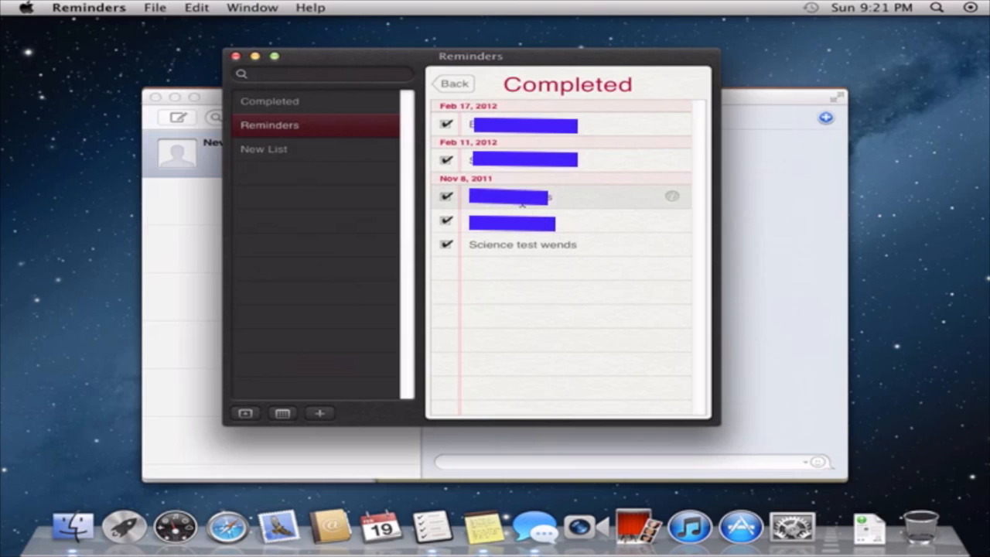
pyautogui.click(454, 84)
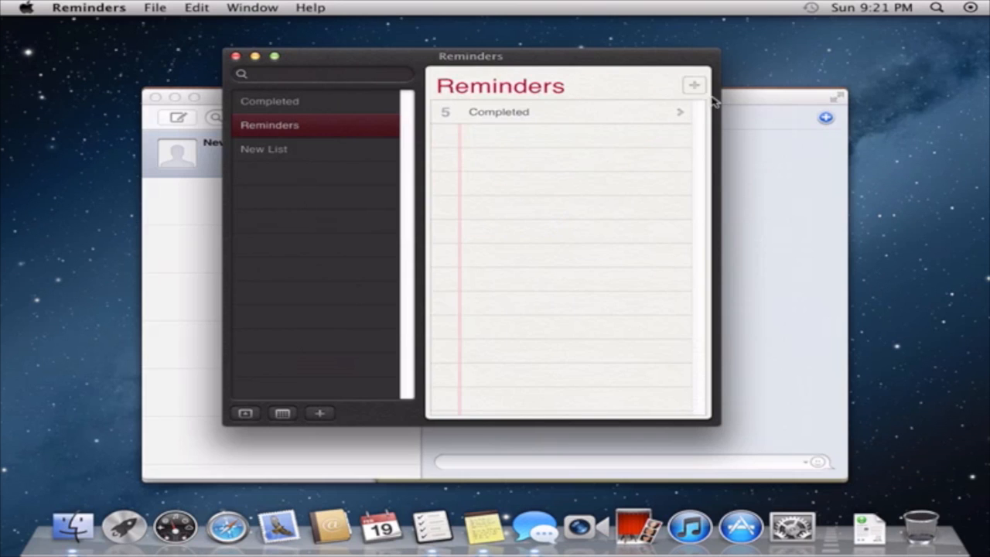
pyautogui.click(694, 85)
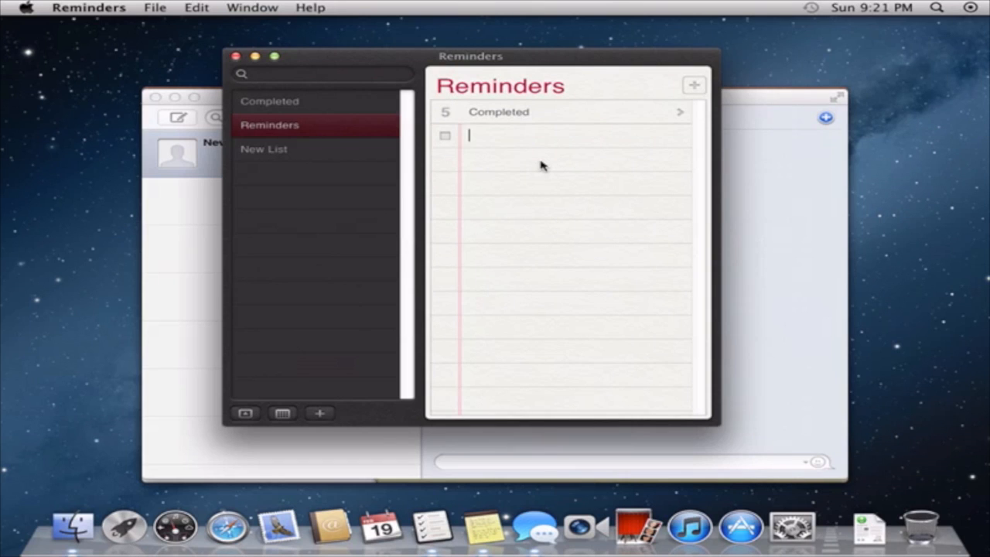
pyautogui.write('video')
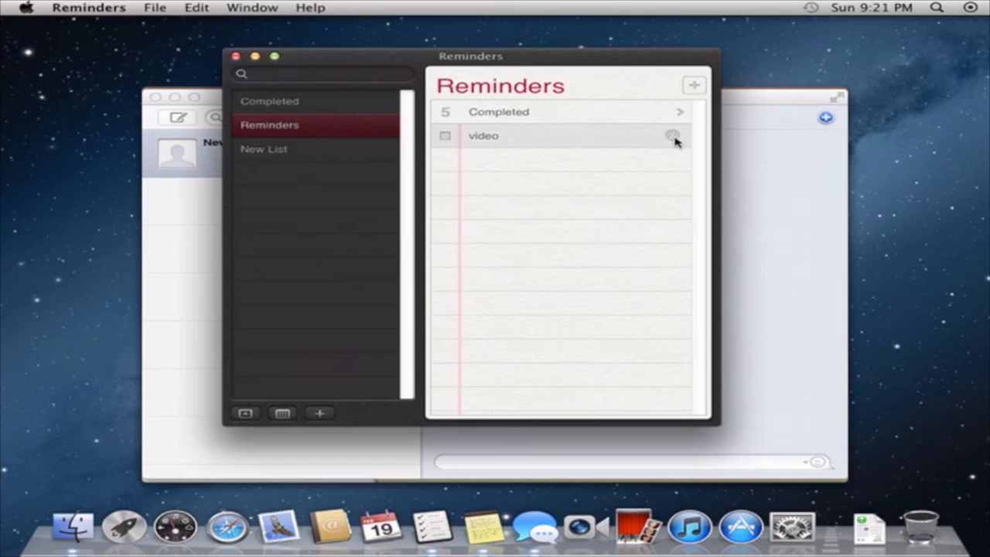
# Step: Set the video reminder to alert on a day, 02/19/2012 at 9:22 PM
pyautogui.click(671, 136)
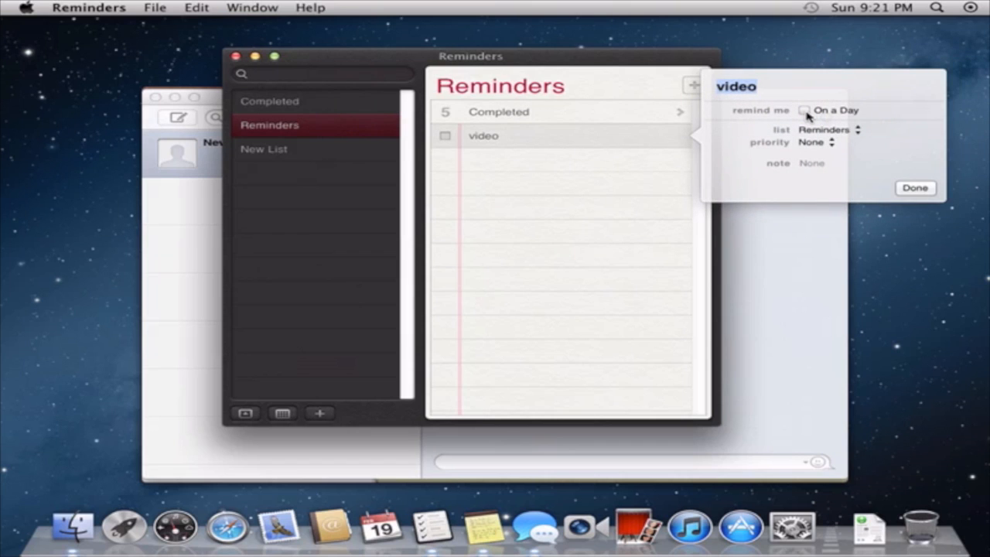
pyautogui.moveTo(808, 121)
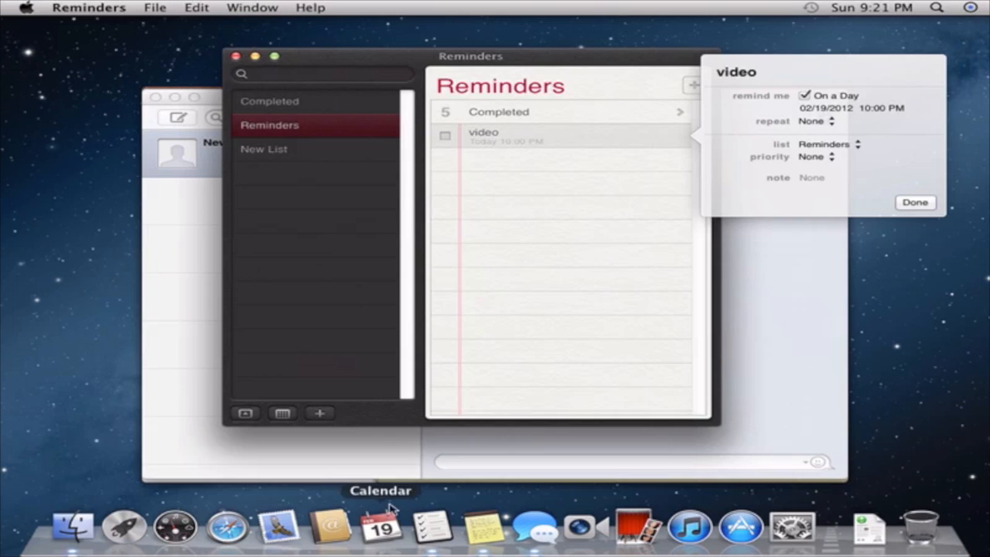
pyautogui.moveTo(894, 123)
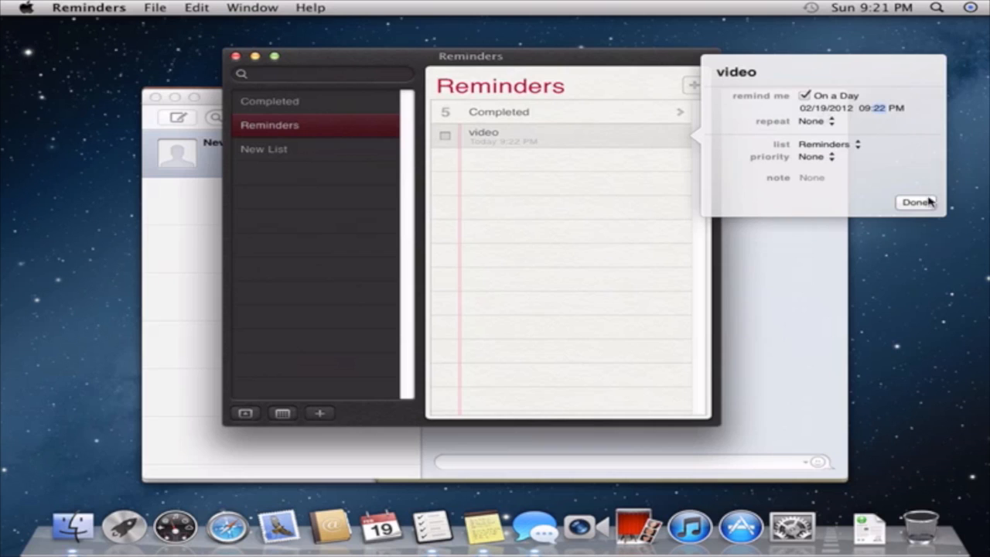
pyautogui.click(916, 201)
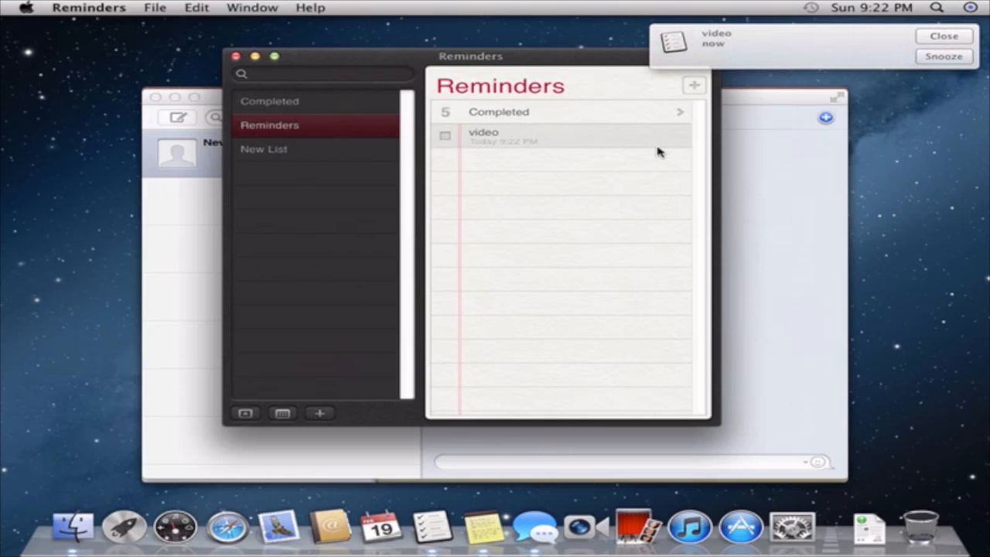
pyautogui.moveTo(984, 93)
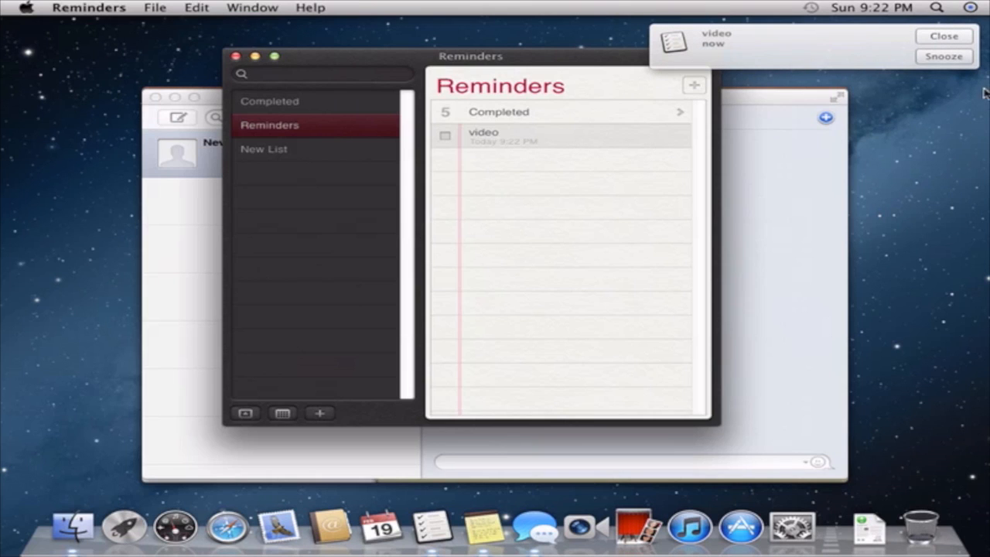
pyautogui.moveTo(848, 55)
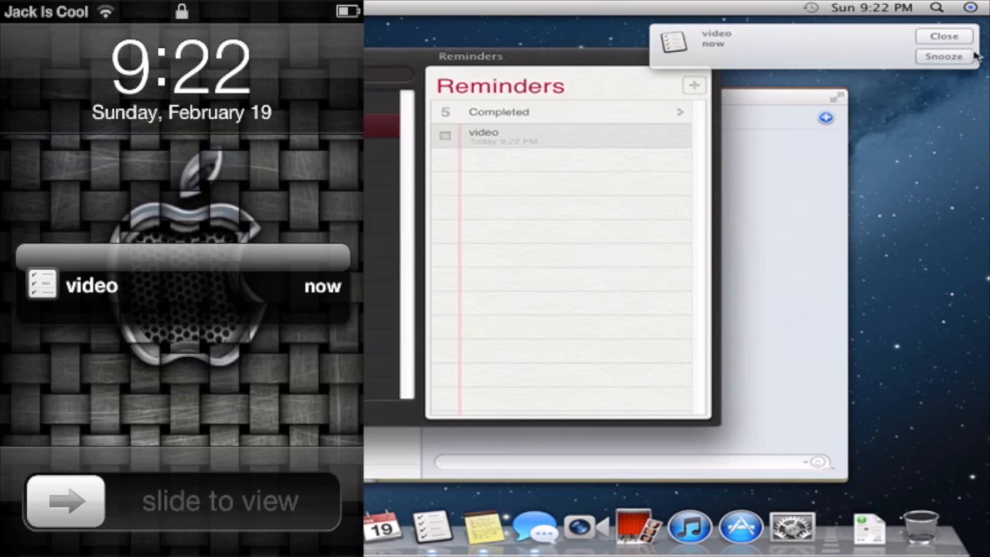
# Step: Dismiss the video alert, view completed reminders and quit Reminders
pyautogui.click(943, 36)
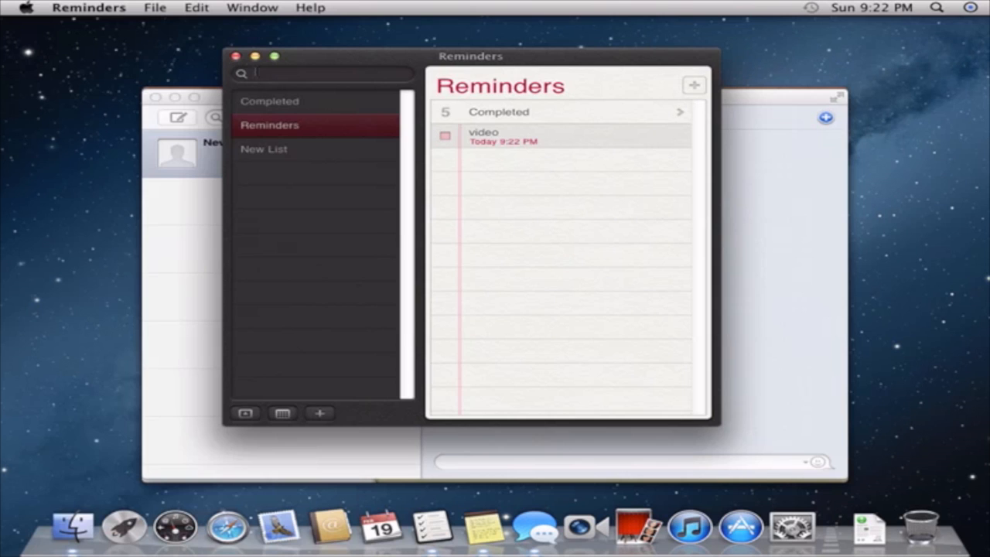
pyautogui.click(269, 101)
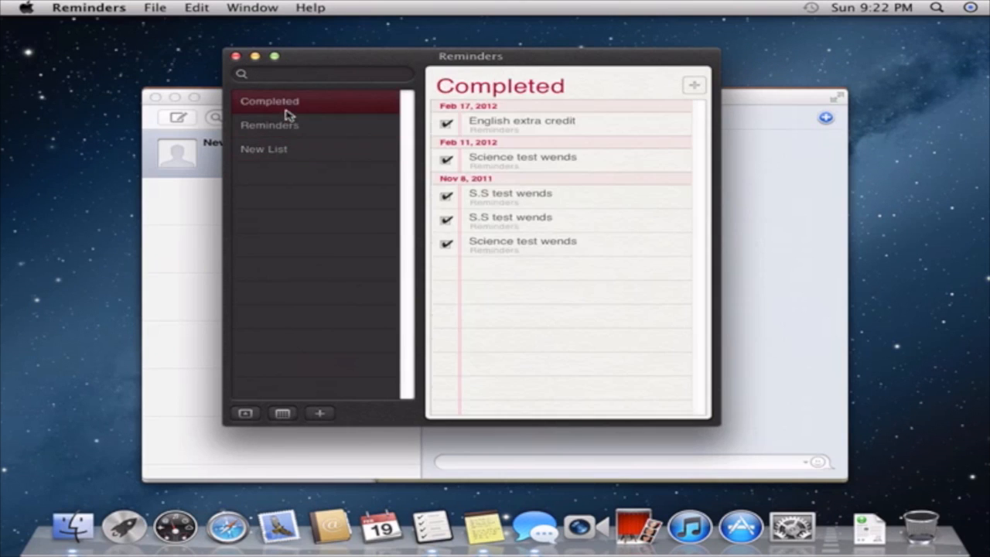
pyautogui.click(90, 6)
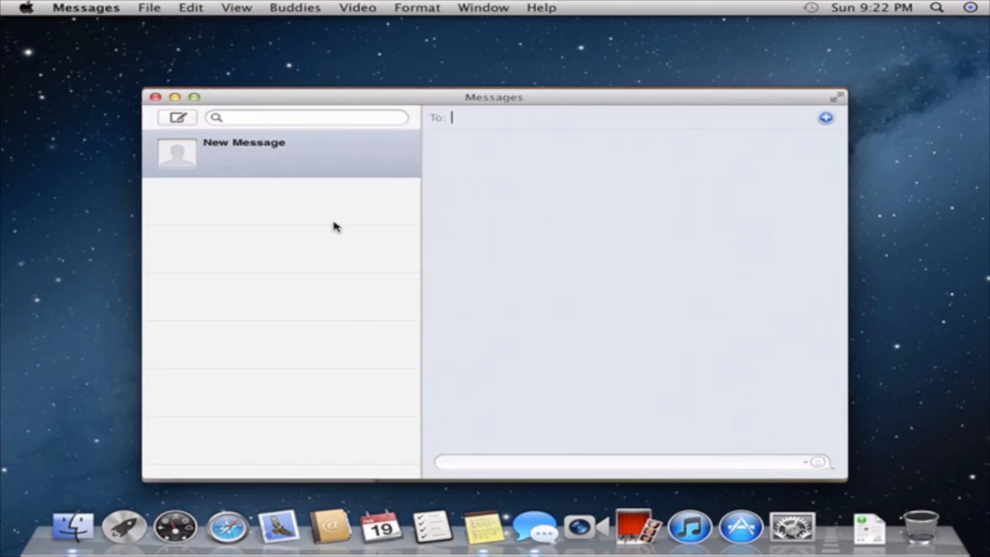
pyautogui.moveTo(337, 272)
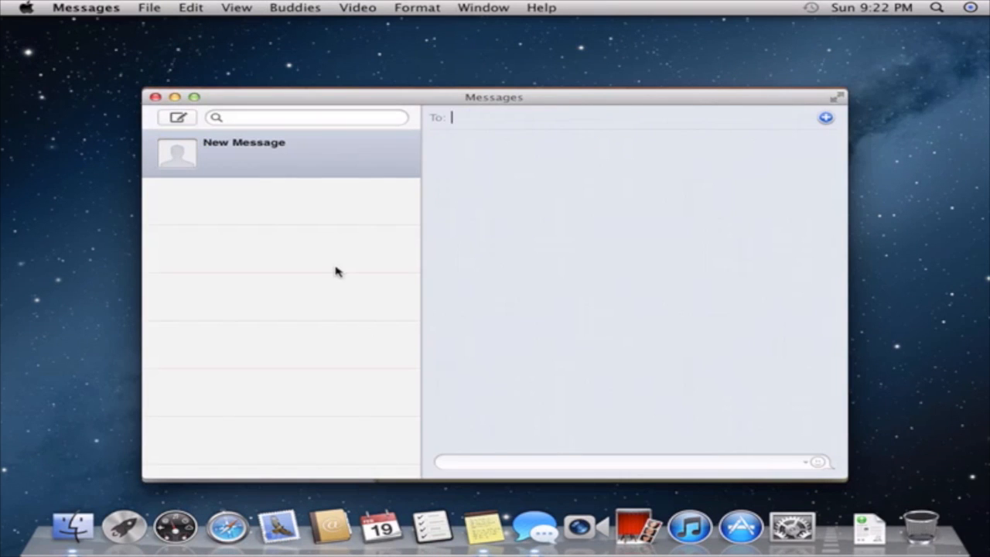
pyautogui.moveTo(323, 235)
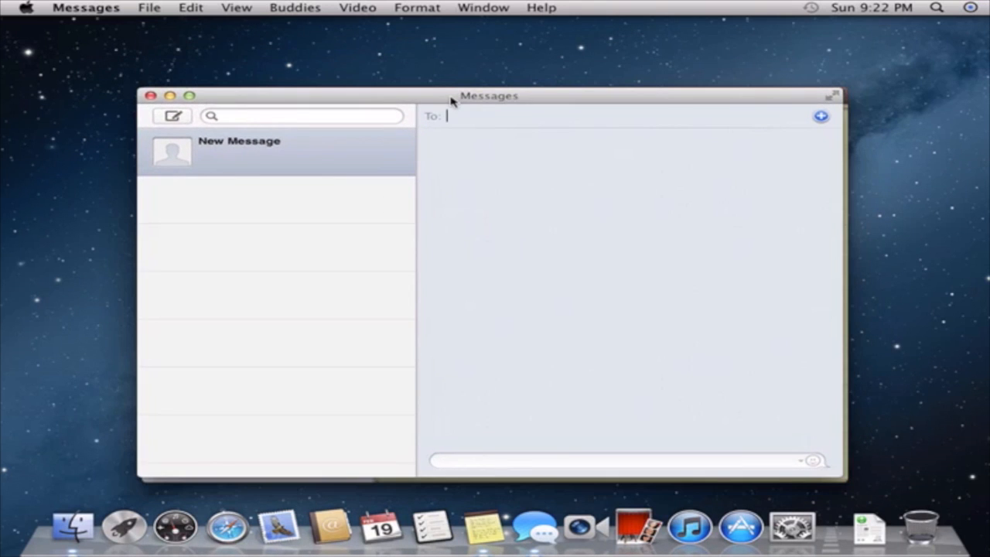
pyautogui.moveTo(795, 86)
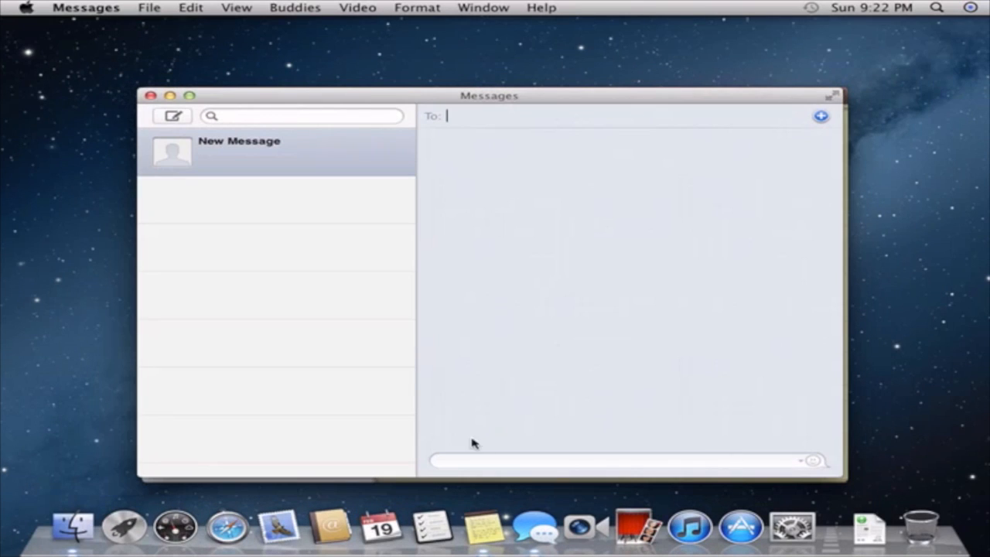
pyautogui.moveTo(215, 124)
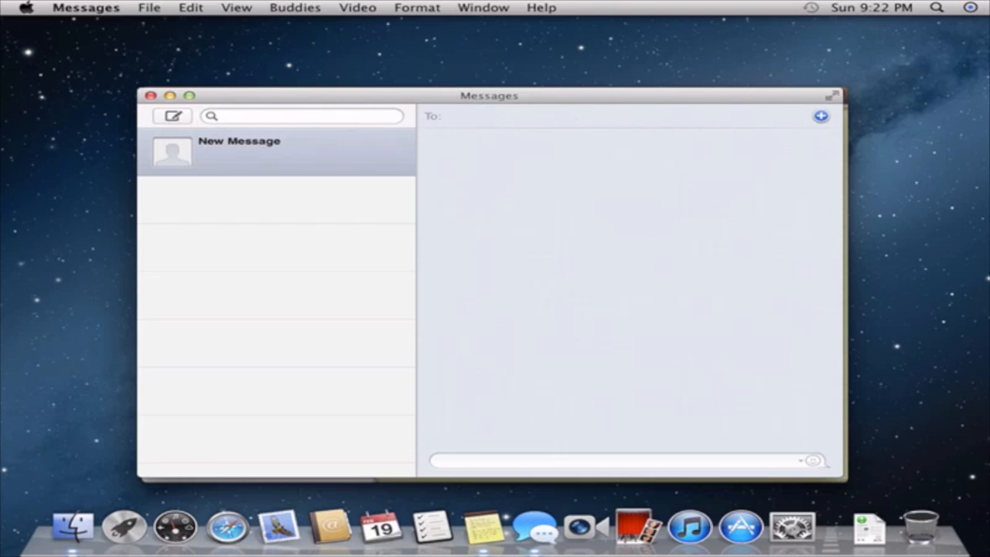
# Step: Browse the recipient contacts list in Messages and dismiss it
pyautogui.click(820, 116)
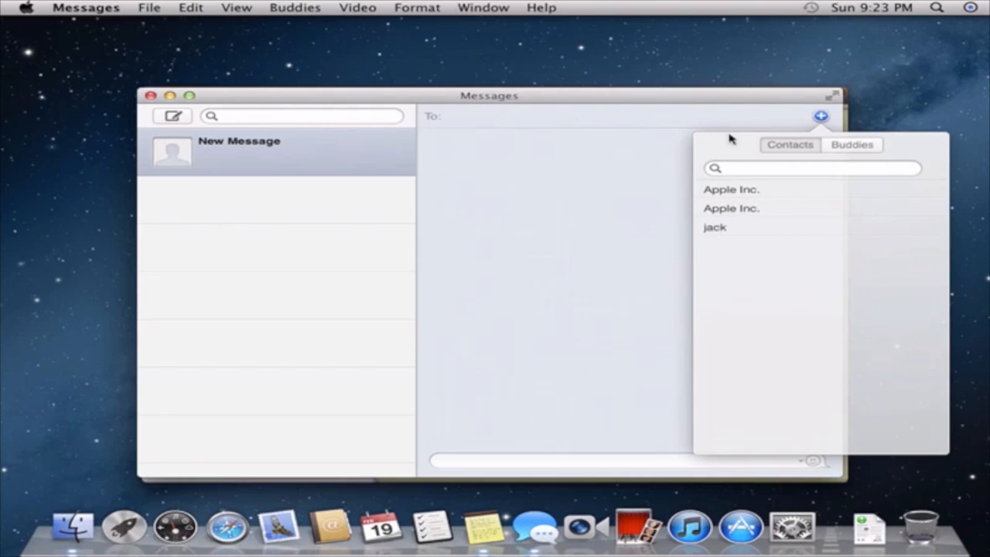
pyautogui.click(585, 219)
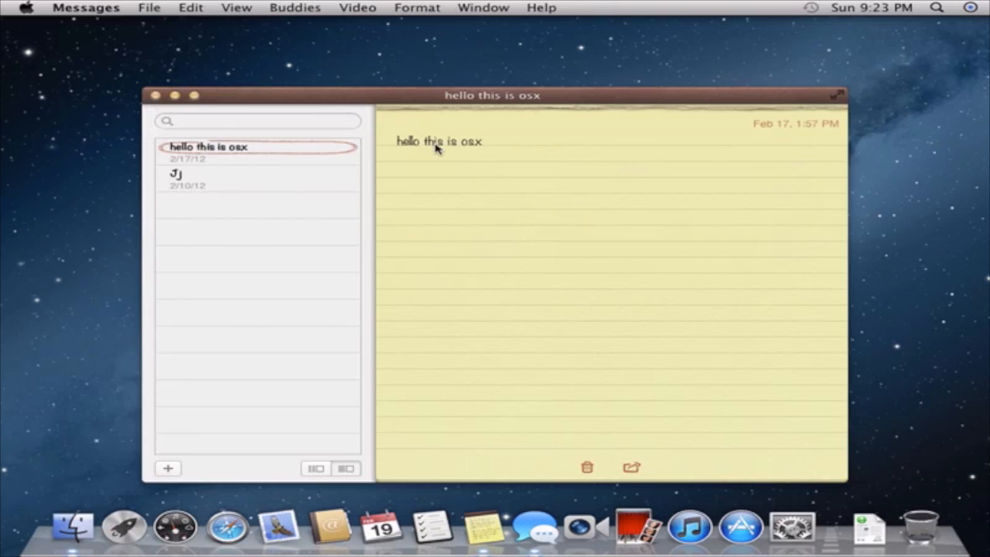
# Step: Bring the Notes app to the front to start a new note
pyautogui.click(464, 143)
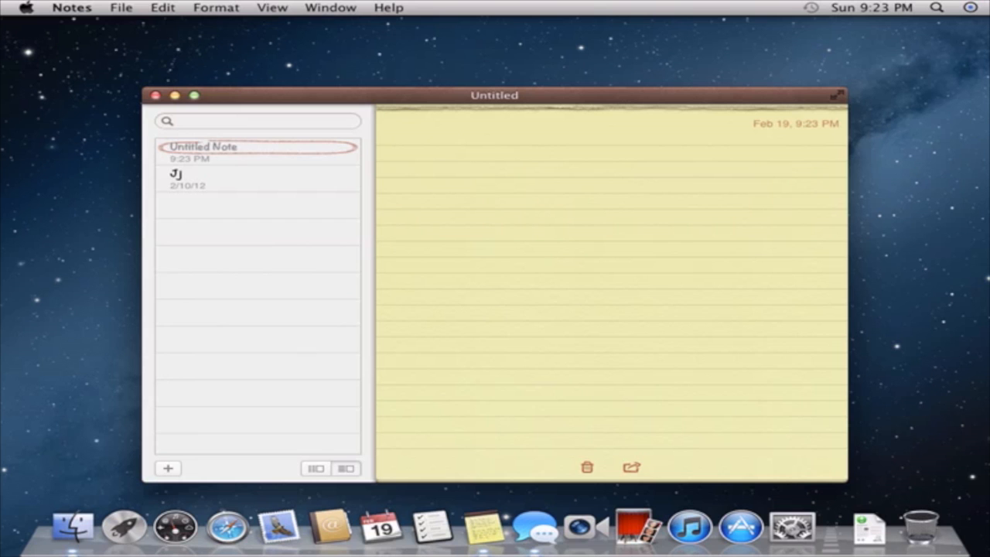
pyautogui.moveTo(802, 152)
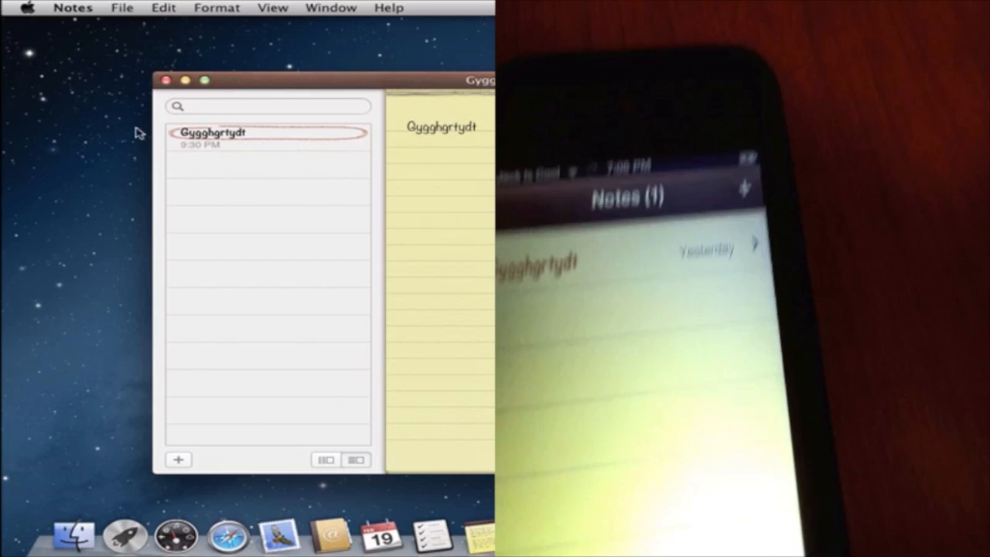
pyautogui.moveTo(272, 153)
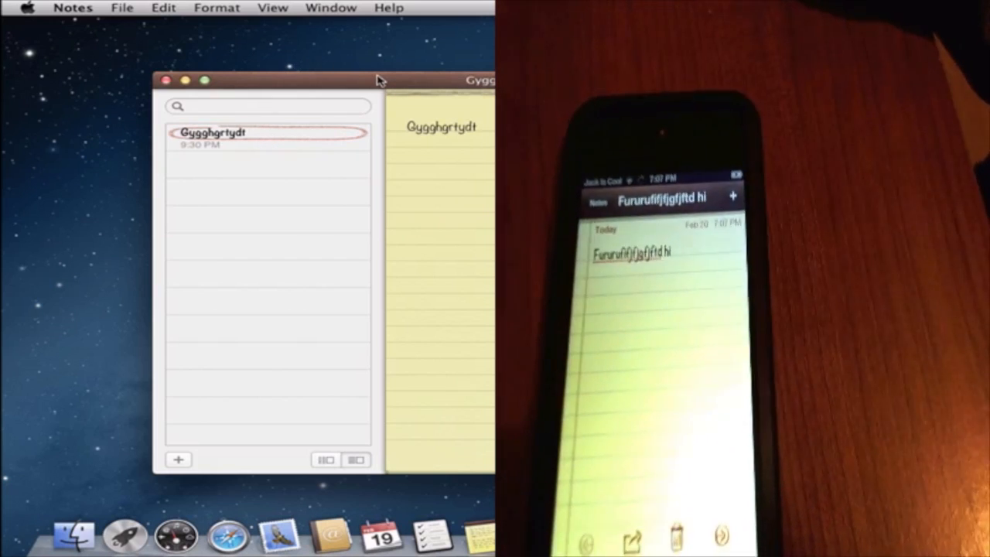
pyautogui.moveTo(380, 79); pyautogui.dragTo(436, 74)
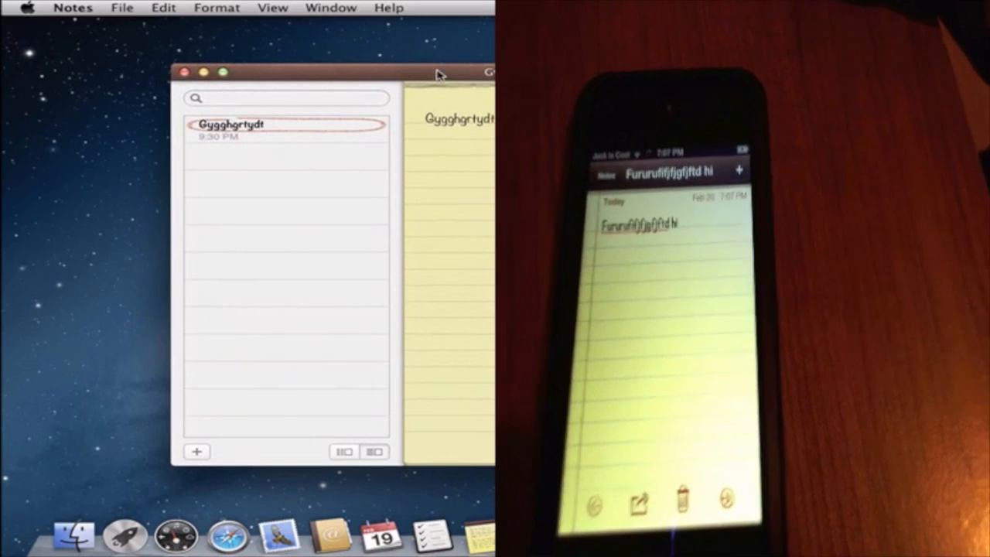